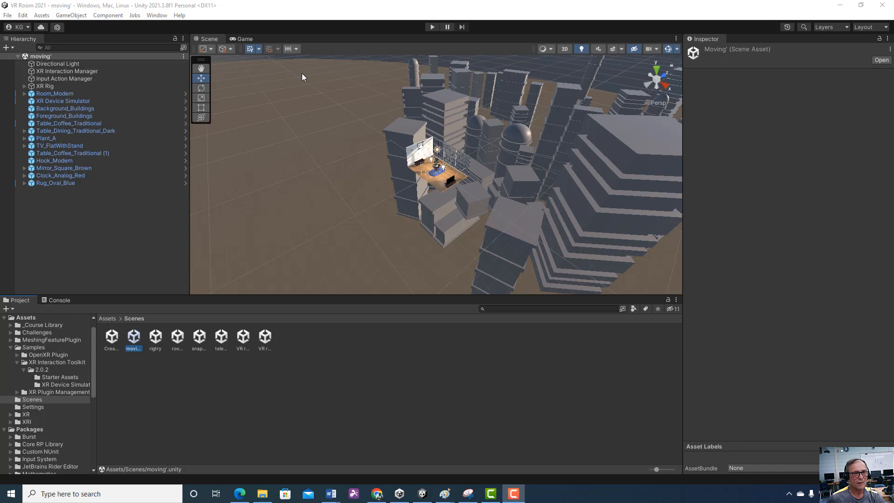
mouse_move(151, 15)
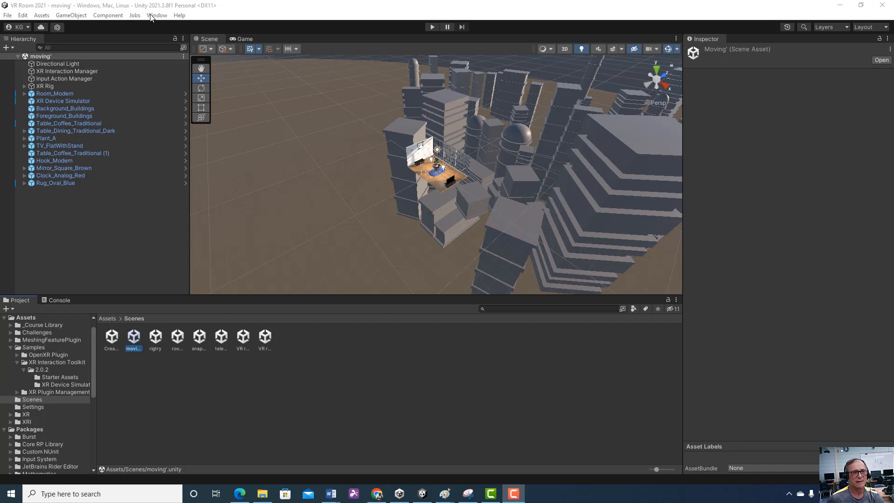
Open the Package Manager showing only packages installed in the project
left_click(157, 15)
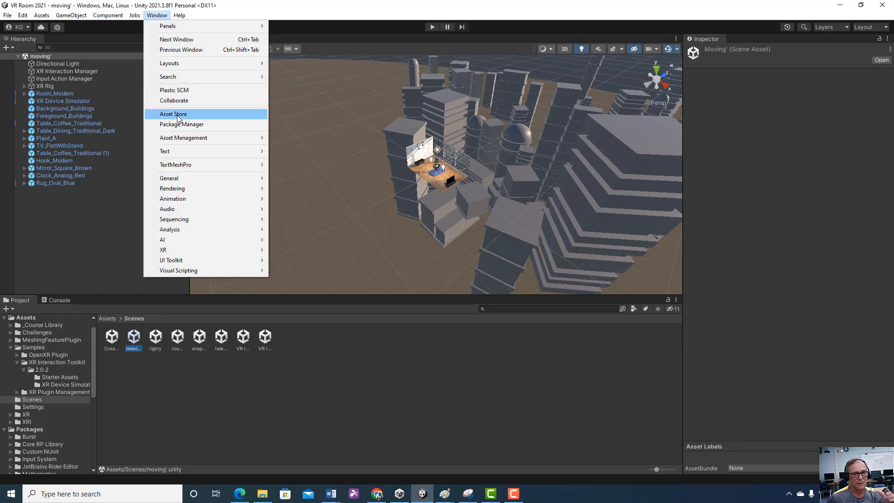
mouse_move(181, 124)
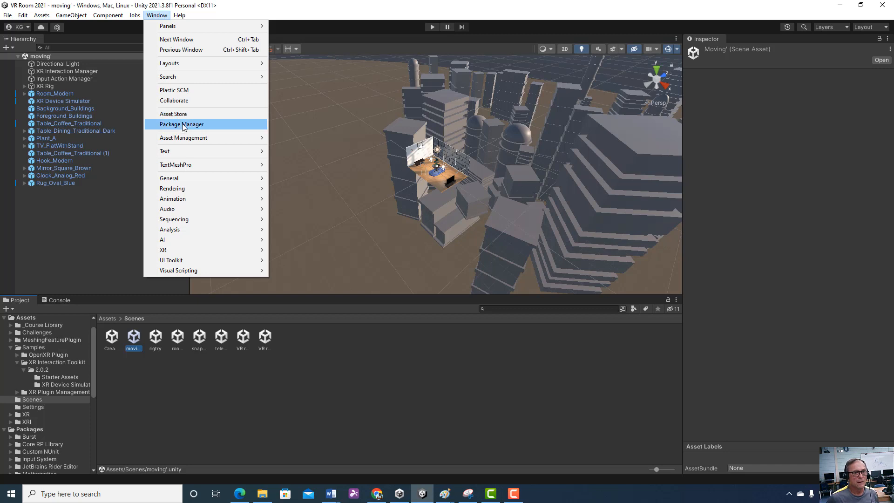
left_click(181, 125)
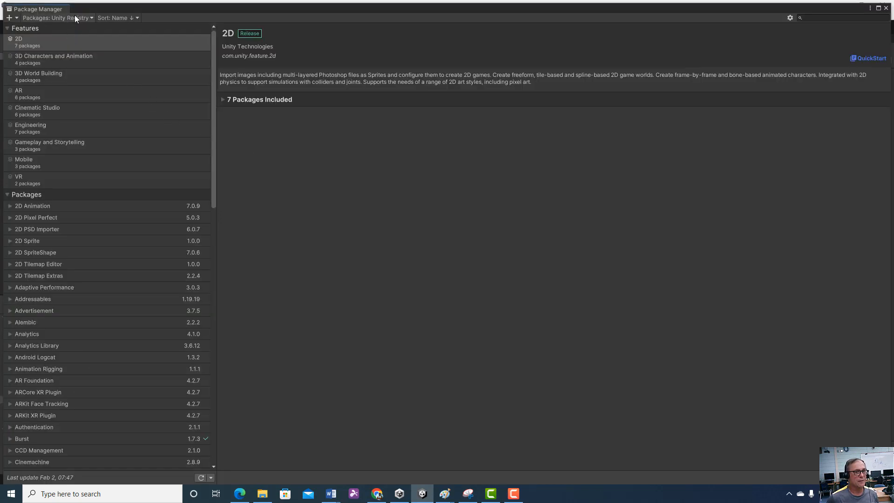
left_click(56, 18)
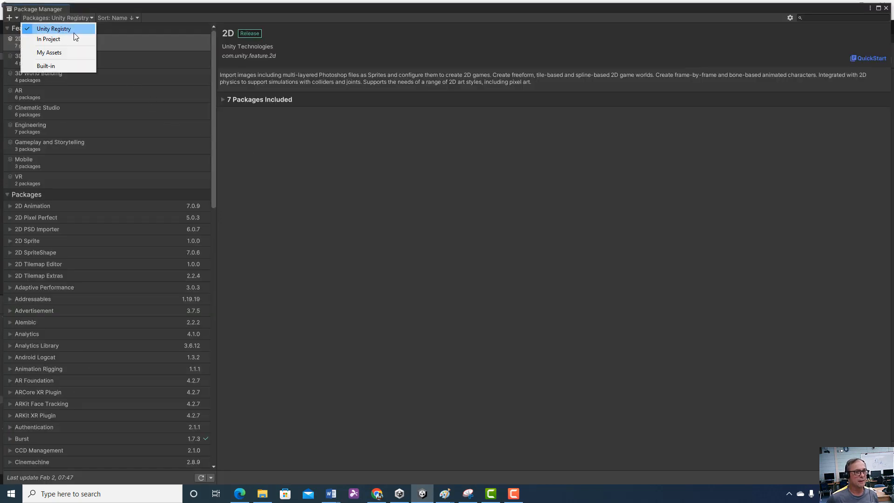
left_click(49, 39)
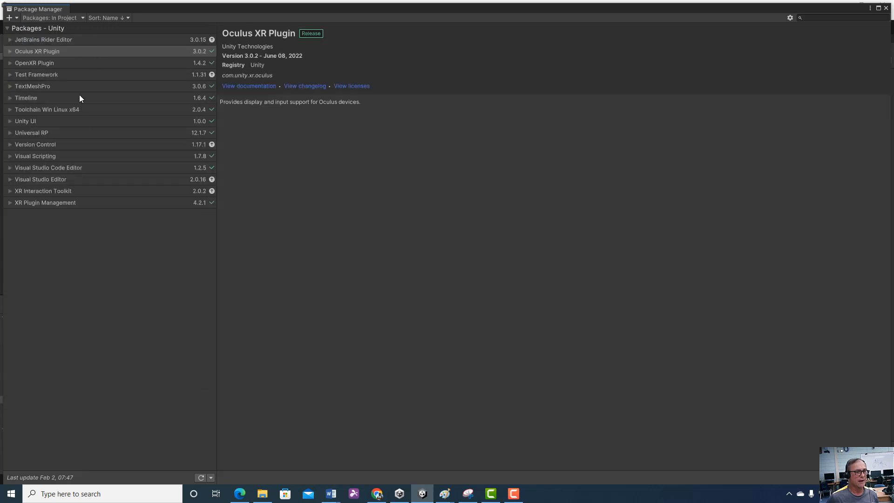
mouse_move(56, 122)
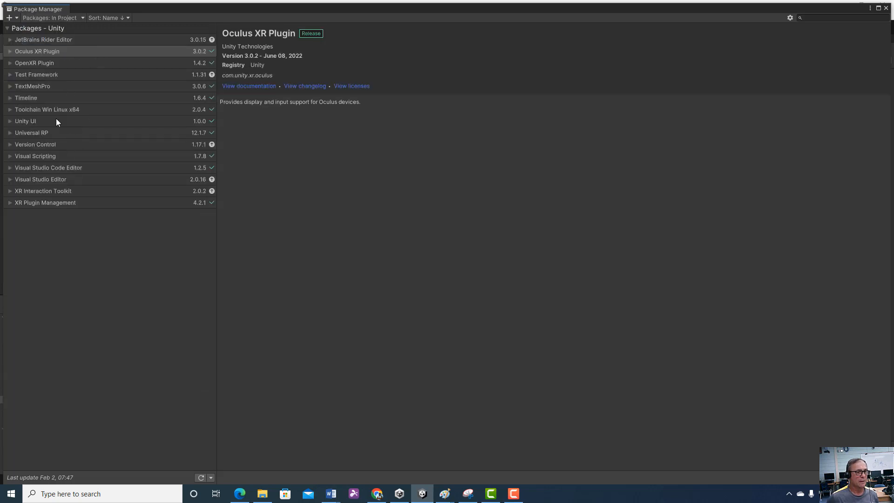
Review the XR Interaction Toolkit, XR Plugin Management and OpenXR Plugin package details
left_click(43, 191)
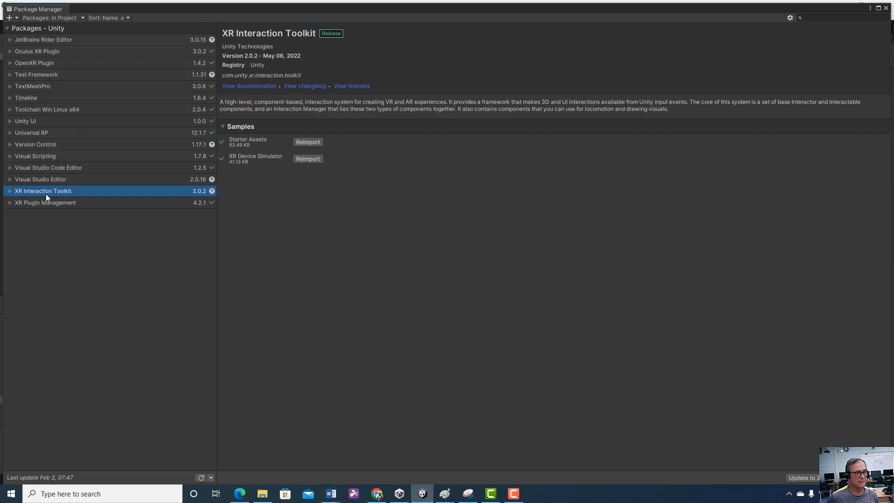
mouse_move(307, 158)
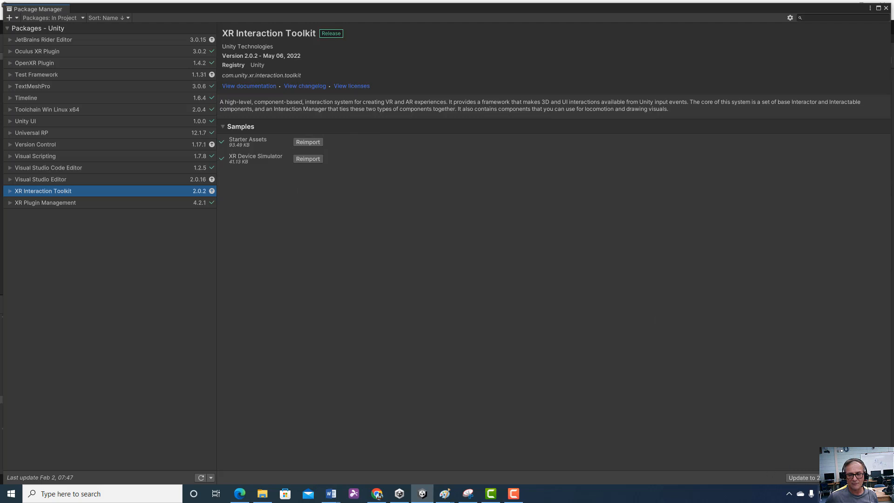
mouse_move(83, 206)
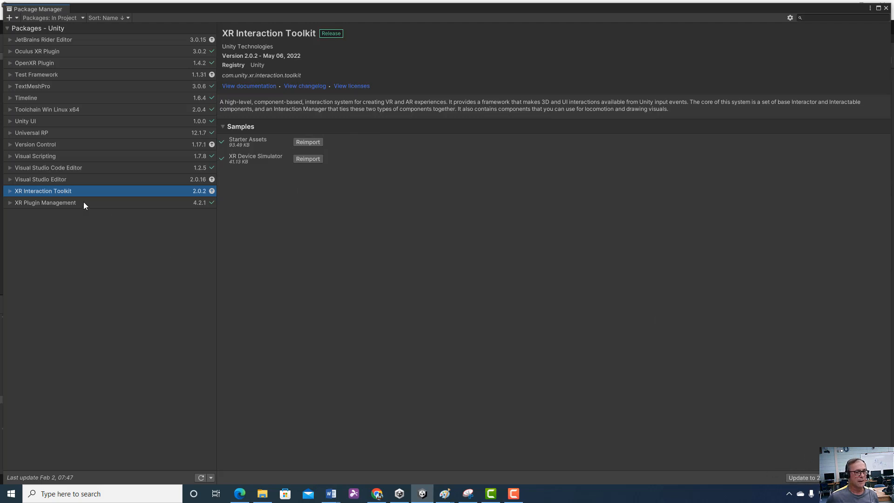
left_click(46, 203)
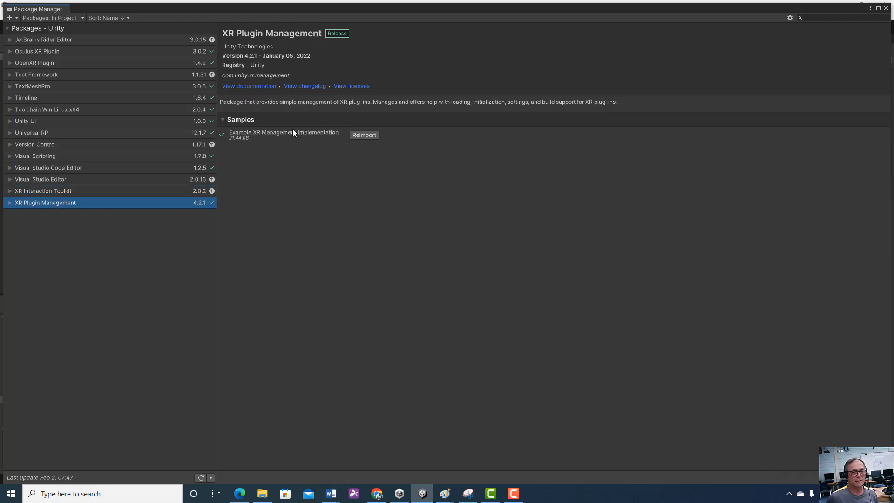
mouse_move(287, 145)
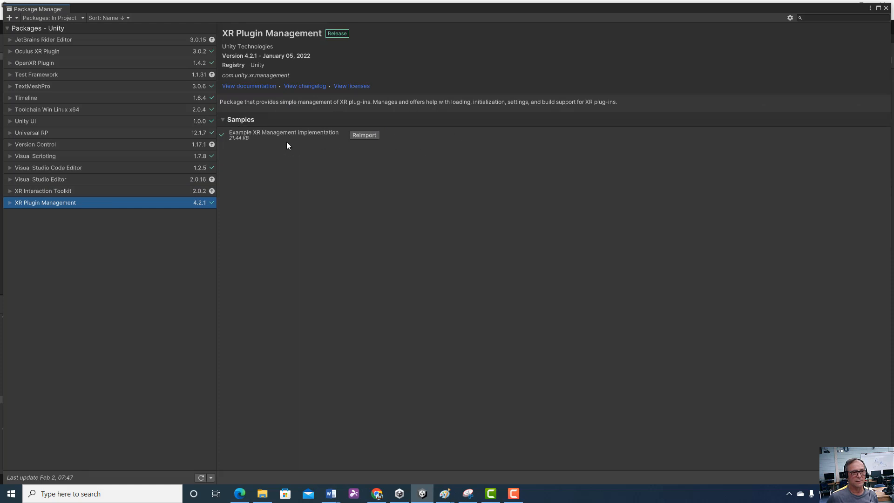
left_click(34, 63)
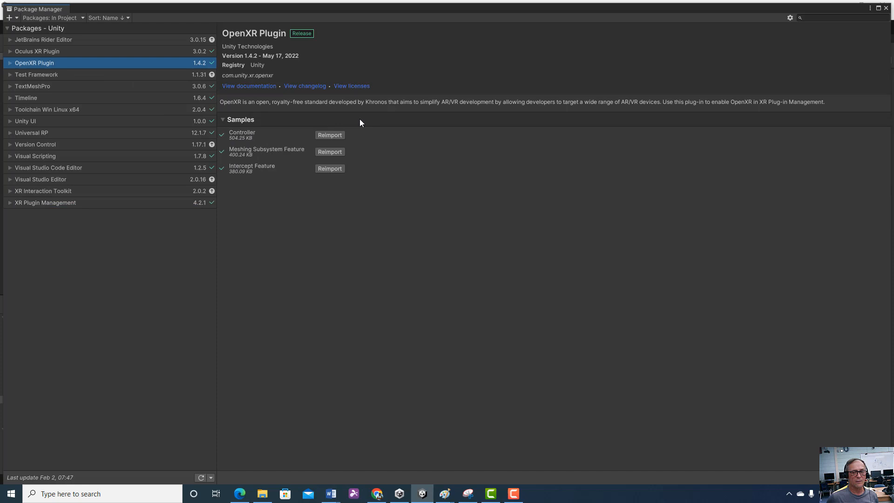
mouse_move(133, 36)
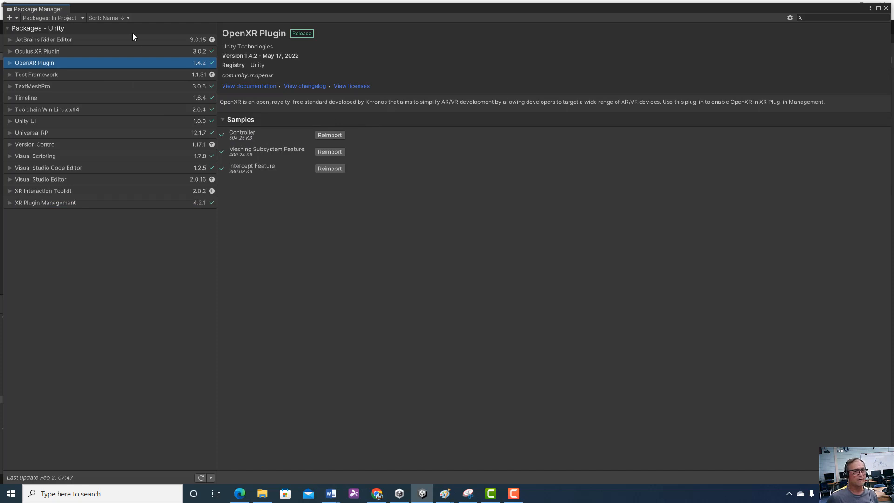
left_click(51, 17)
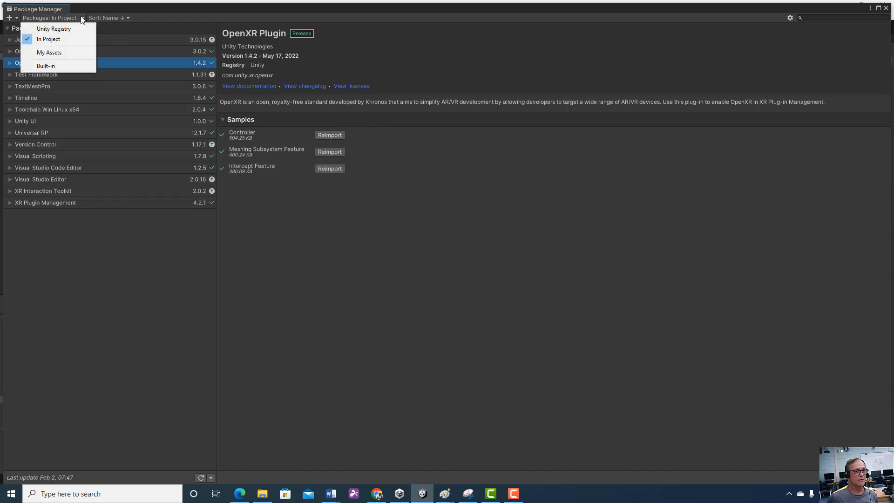
Browse the Unity Registry package list, then switch back to In Project packages
left_click(53, 28)
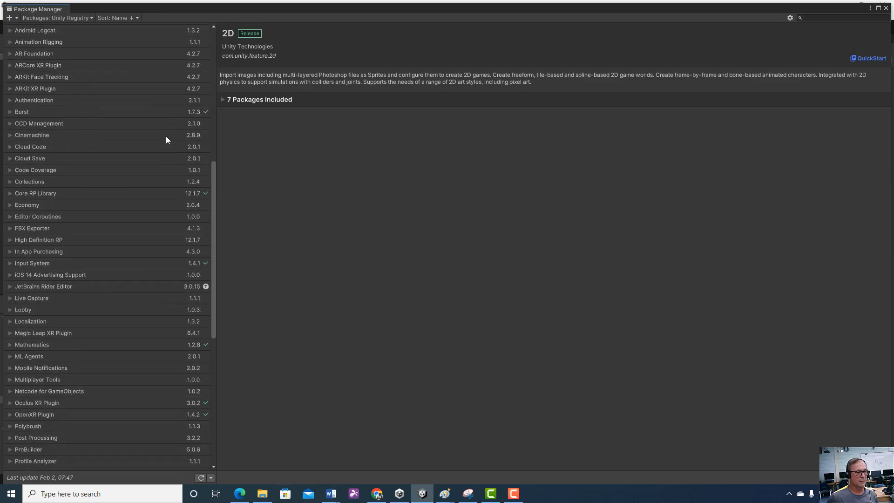
scroll("down", 3)
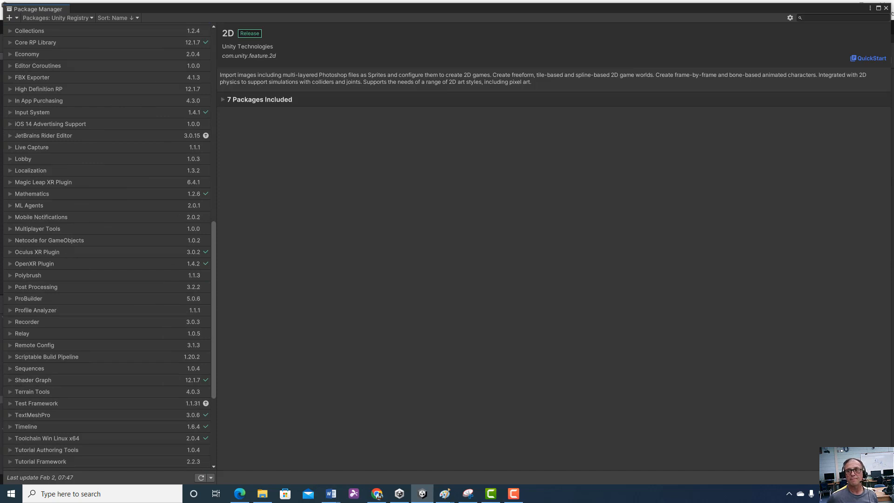
mouse_move(199, 219)
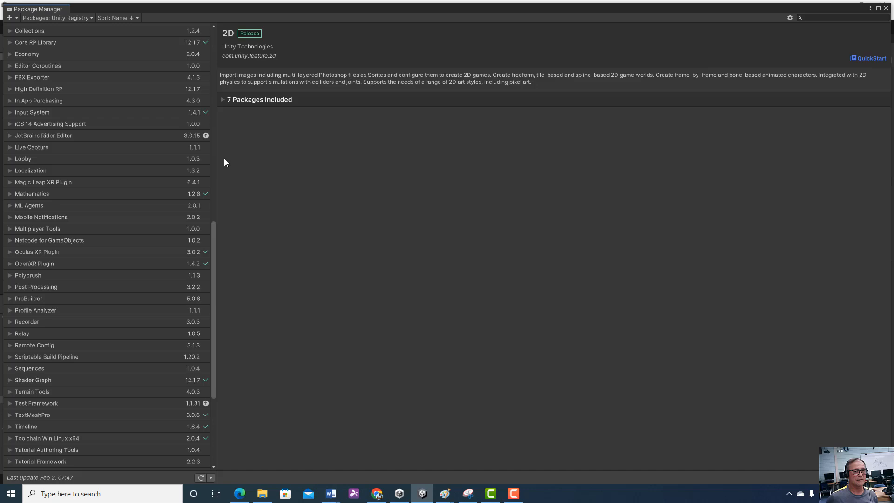
mouse_move(214, 133)
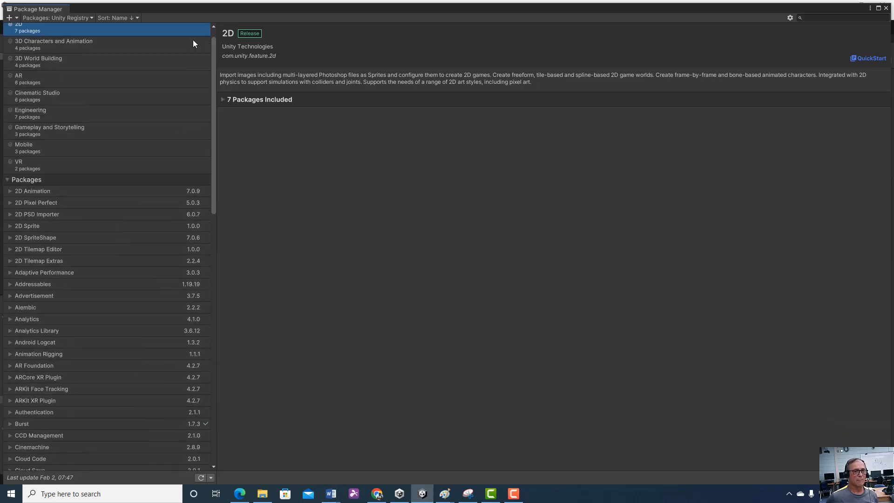
left_click(57, 18)
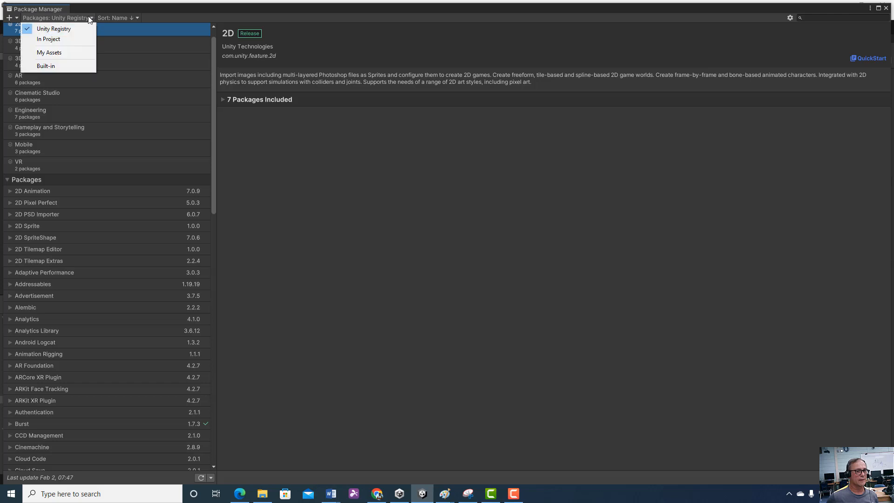
mouse_move(59, 39)
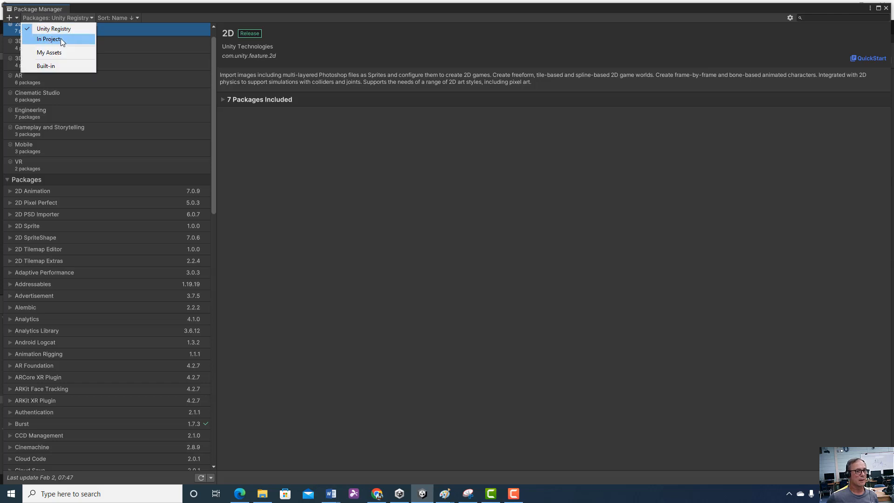
left_click(49, 39)
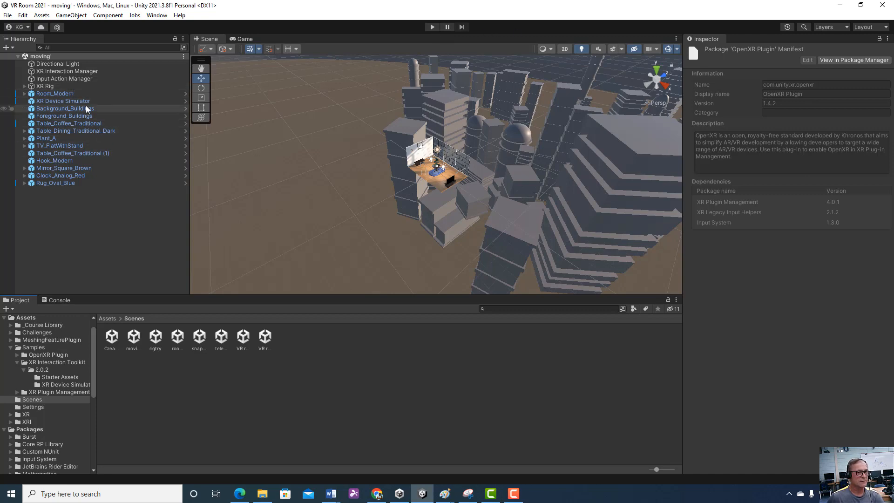
Select the XR Device Simulator and XR Rig objects in the Hierarchy
left_click(63, 101)
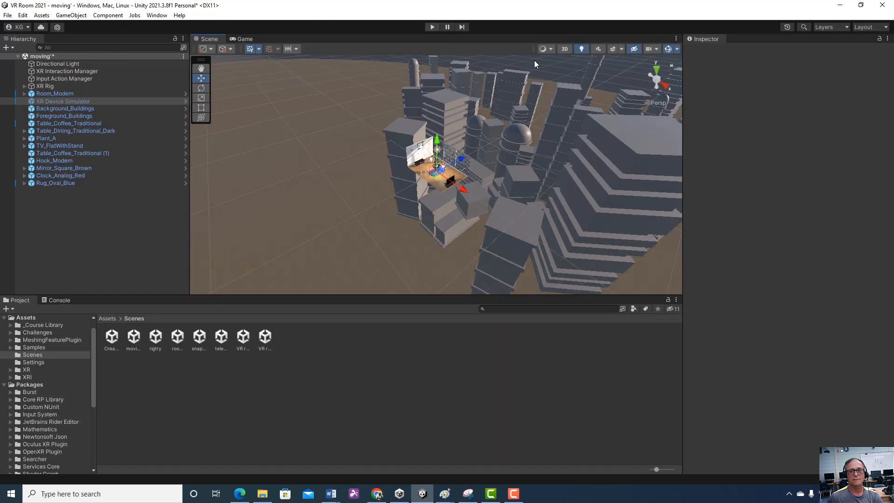
left_click(63, 101)
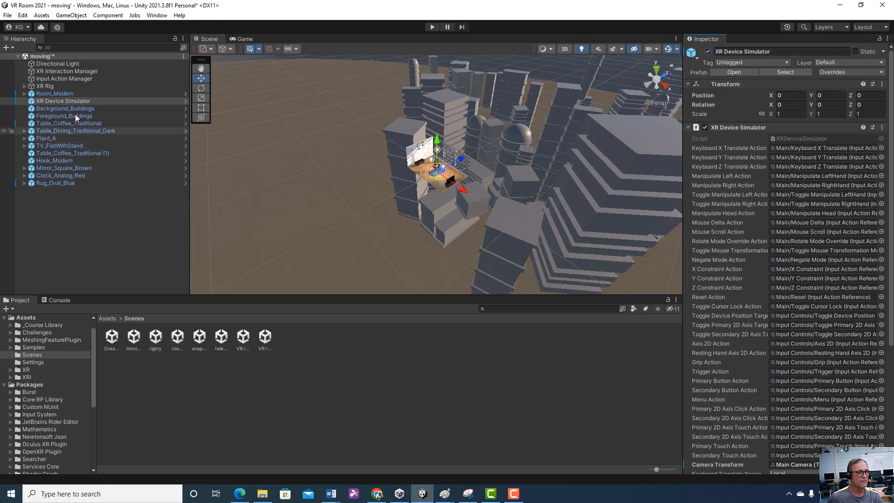
left_click(44, 85)
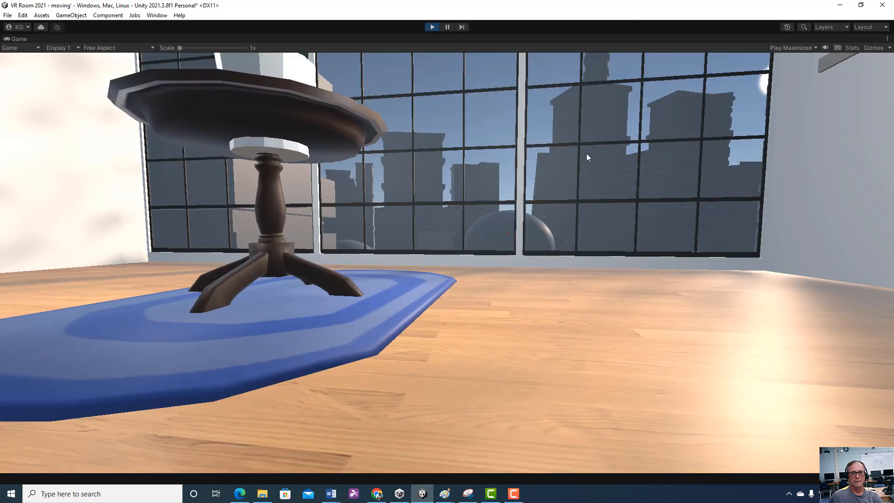
Enter and exit Play mode to test the VR room scene
left_click(432, 27)
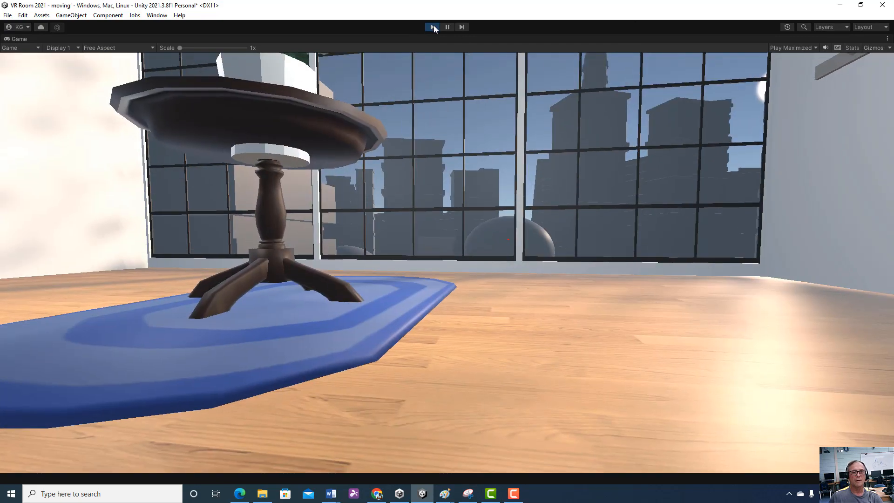
left_click(432, 27)
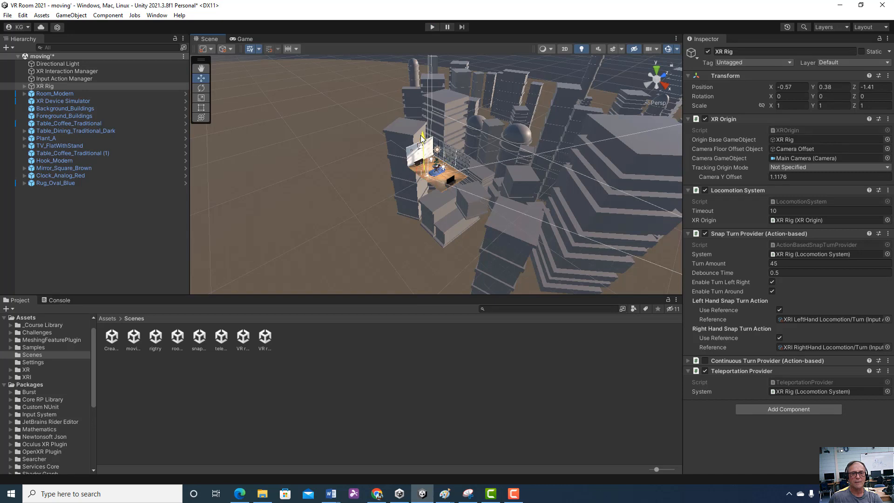
left_click(431, 27)
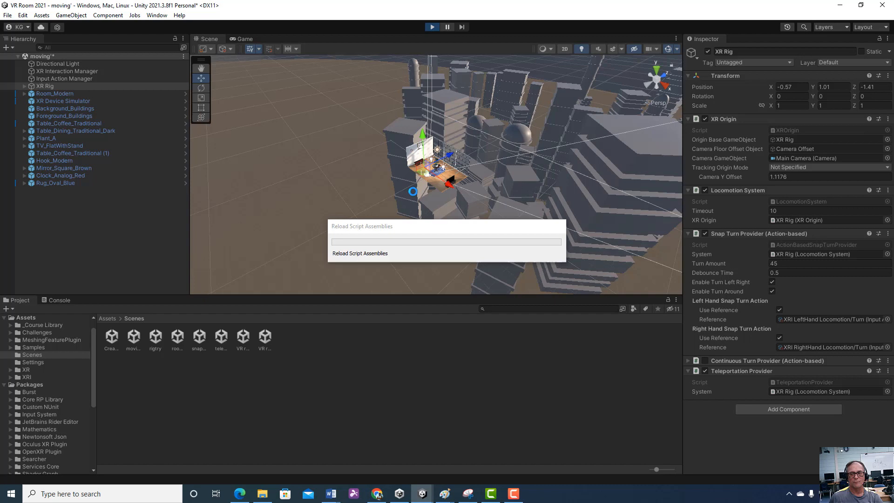
Enter Play mode and steer the simulated headset and controllers around the room
left_click(432, 27)
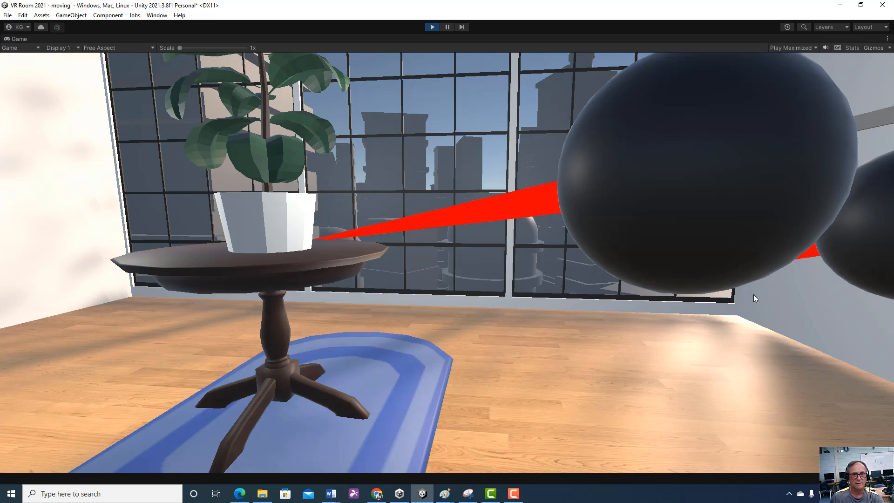
mouse_move(720, 277)
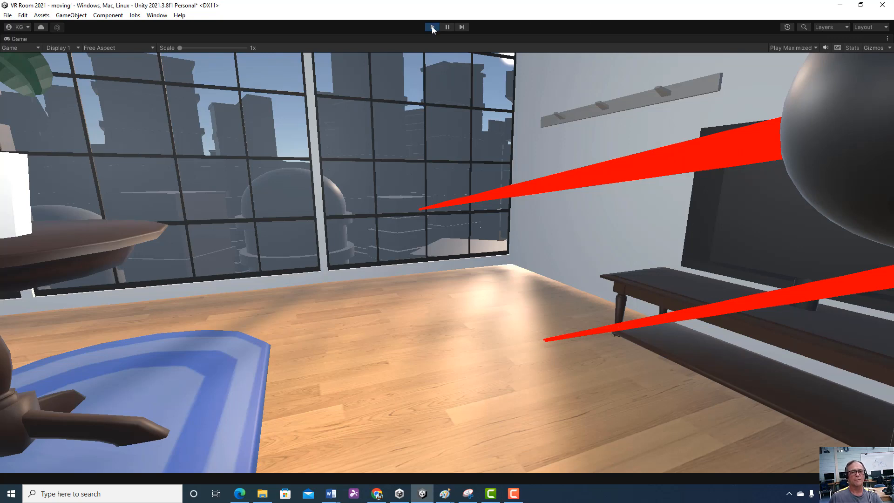
Exit Play mode and inspect XR Rig, Room_Modern and XR Device Simulator
left_click(432, 27)
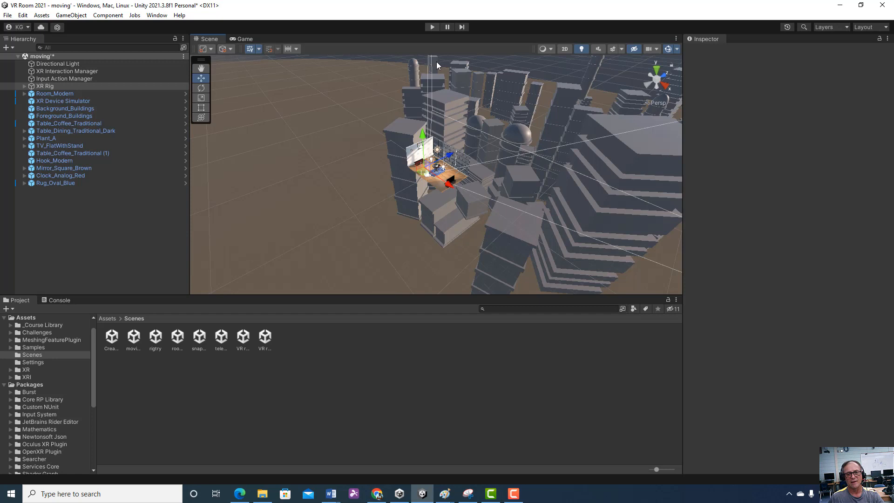
left_click(44, 86)
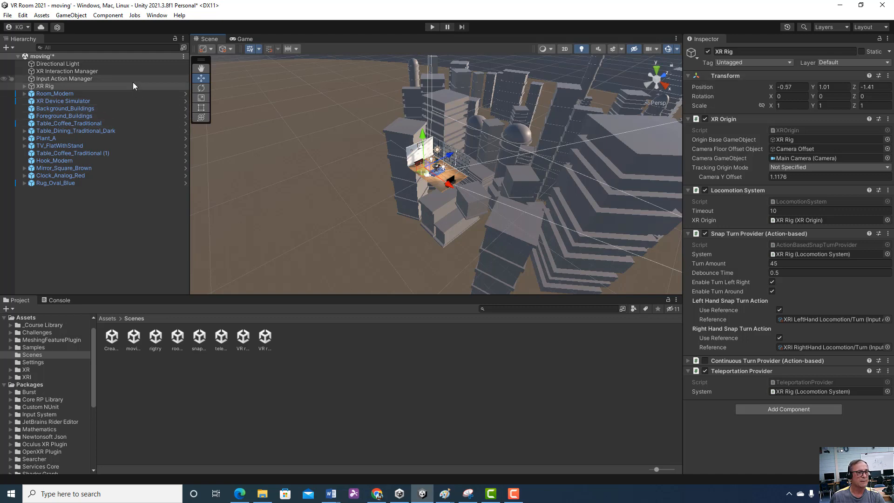
left_click(56, 93)
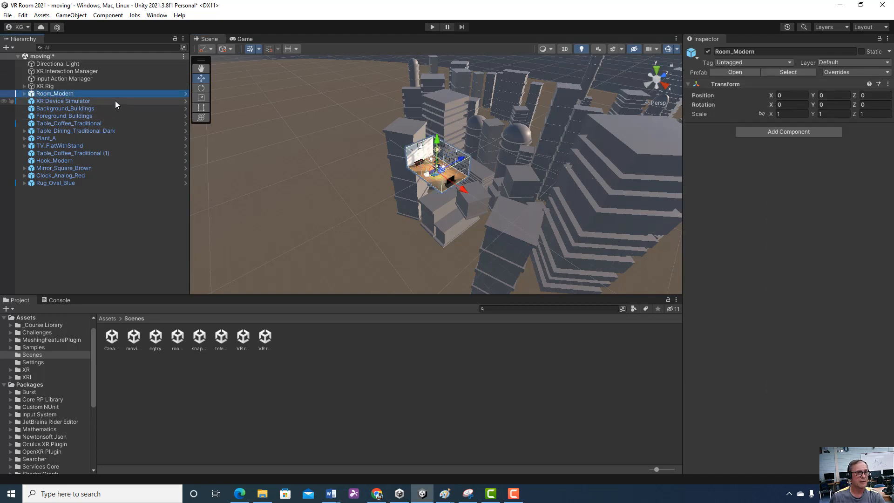
left_click(62, 101)
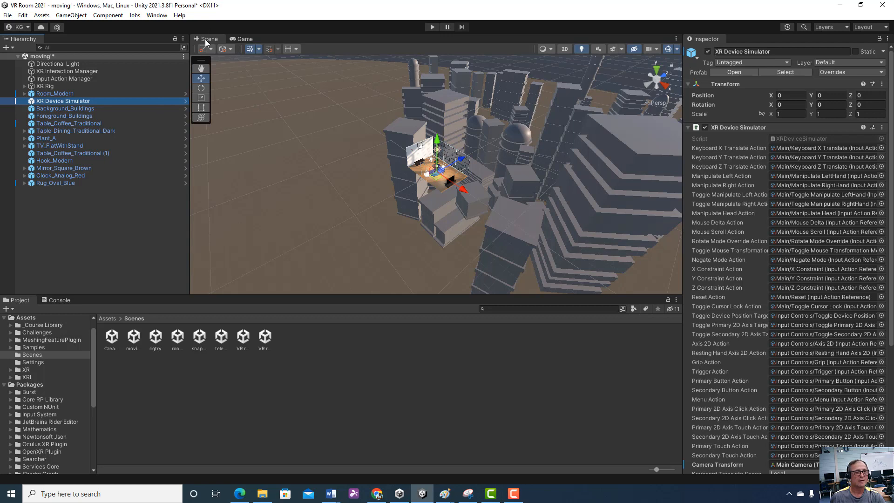
Tick Oculus in Project Settings' XR Plug-in Management and view its Oculus settings page
left_click(23, 15)
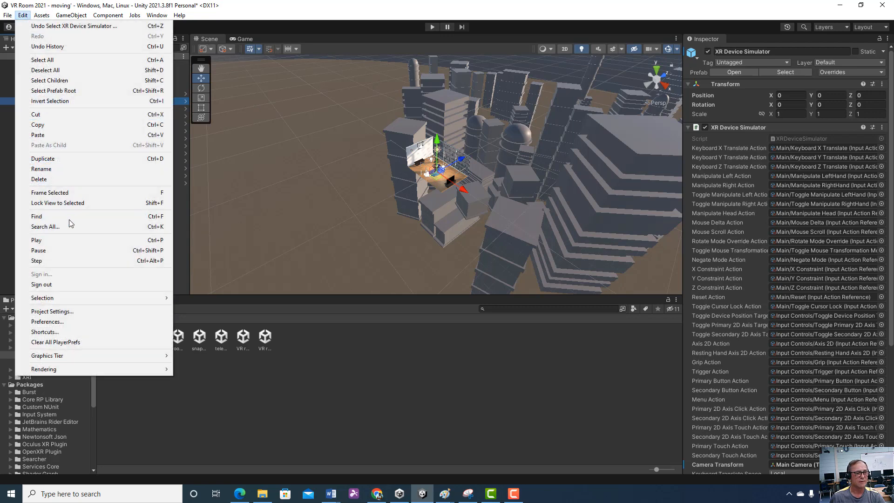
mouse_move(42, 298)
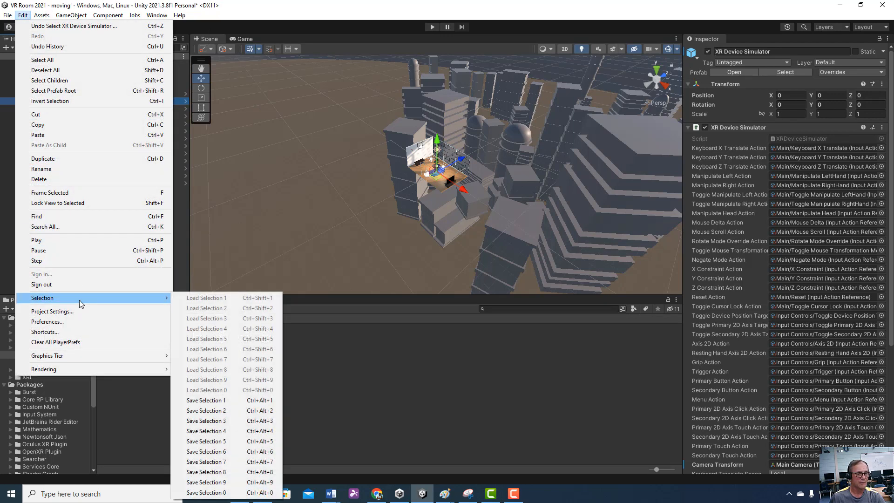
left_click(51, 311)
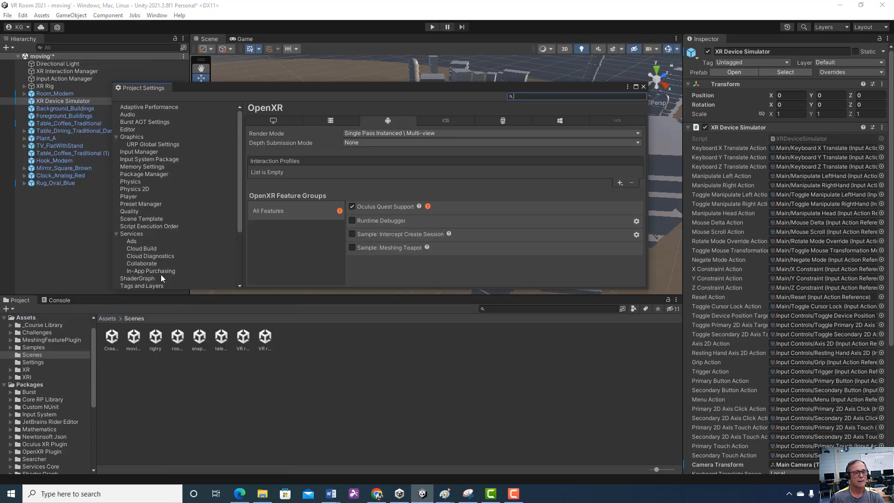
scroll("down", 3)
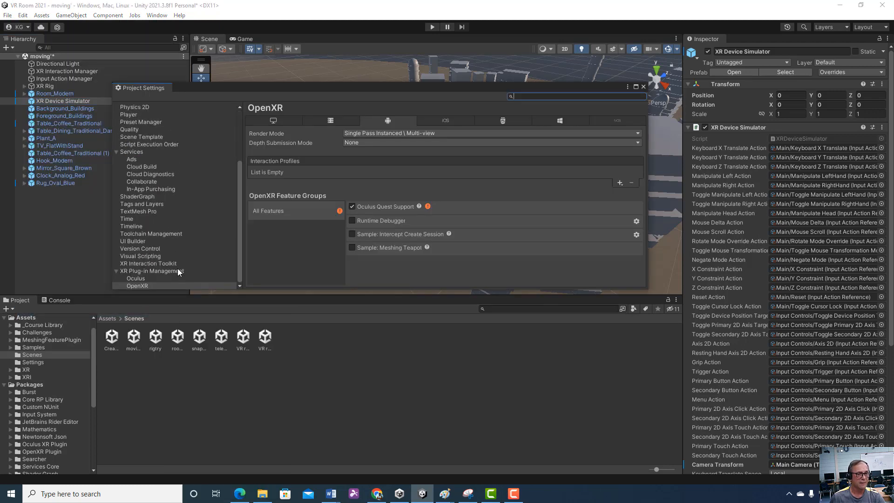
left_click(154, 271)
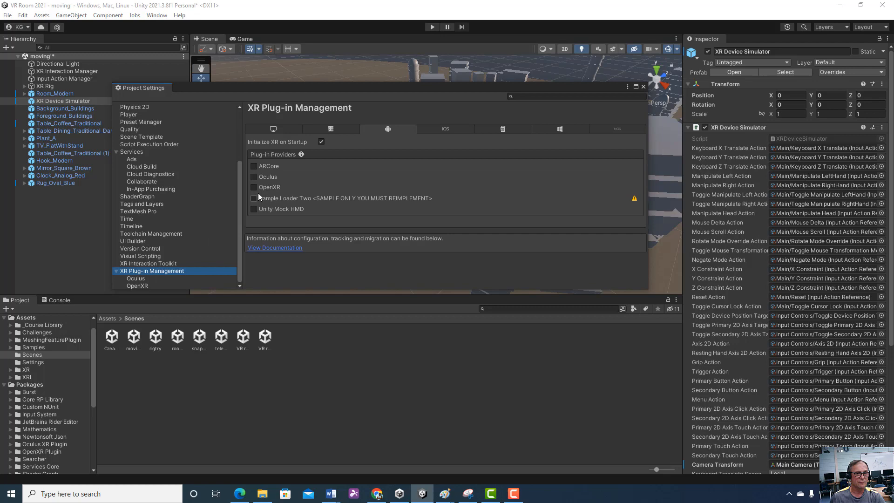
left_click(253, 176)
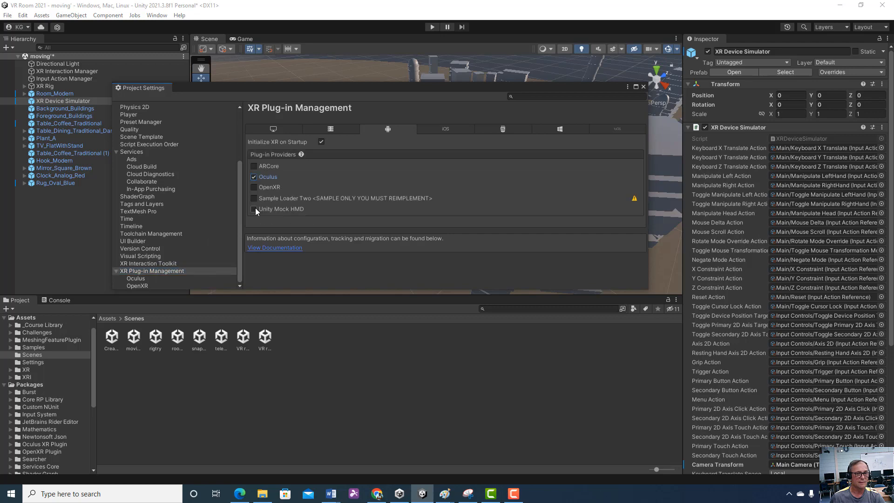
left_click(136, 279)
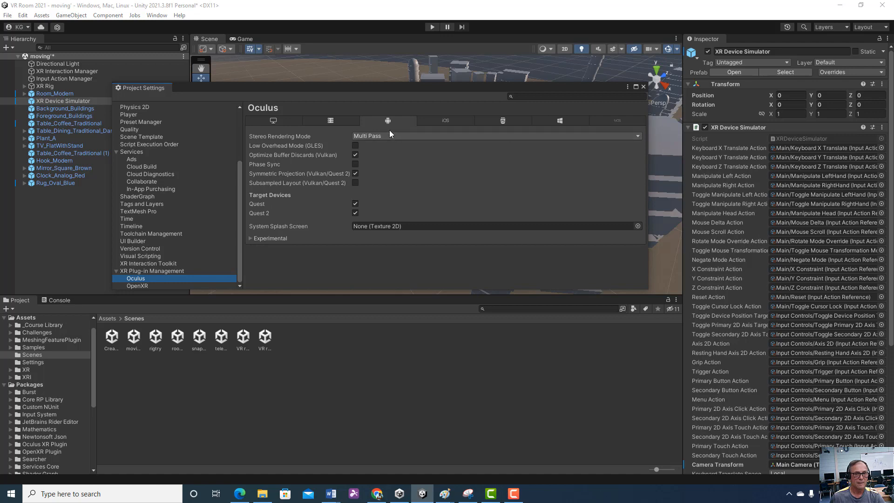
mouse_move(146, 286)
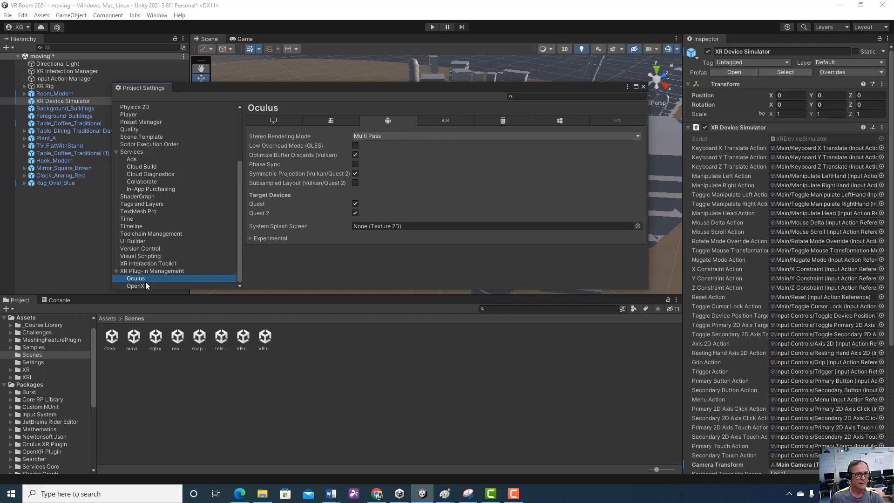
left_click(137, 285)
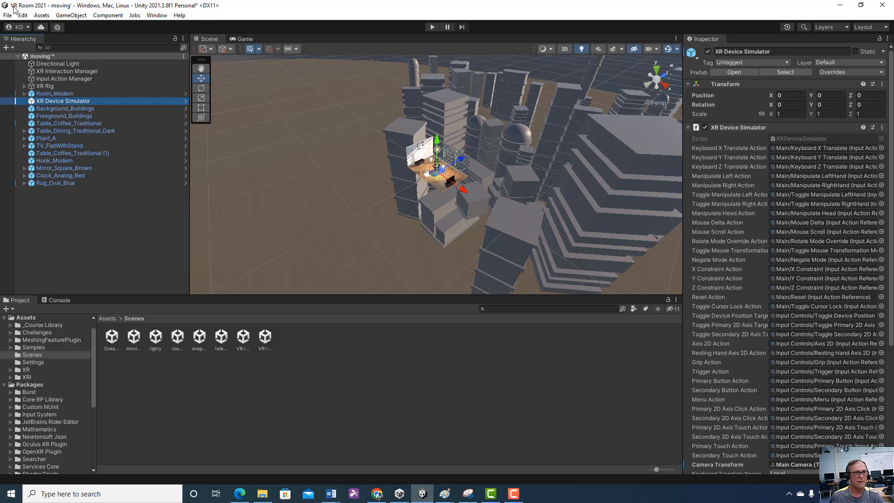
Save the moving scene and open Create-with-VR-Starter-Scene from the Scenes folder
left_click(8, 15)
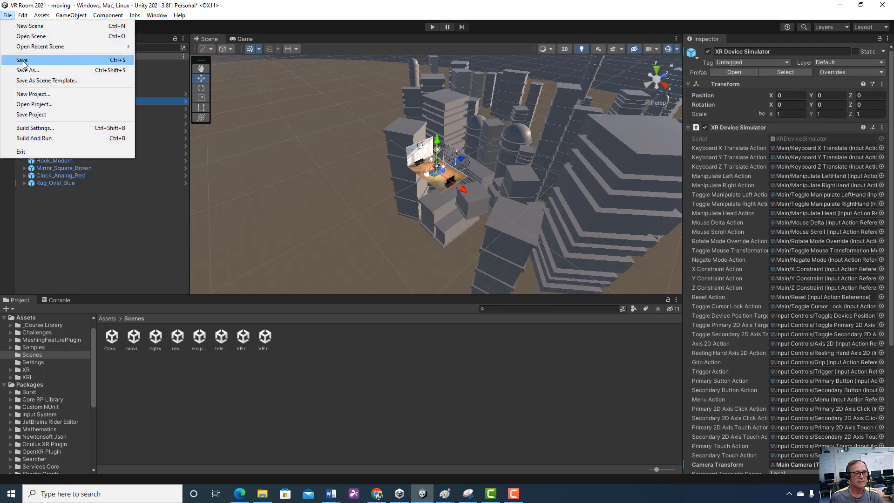
left_click(22, 61)
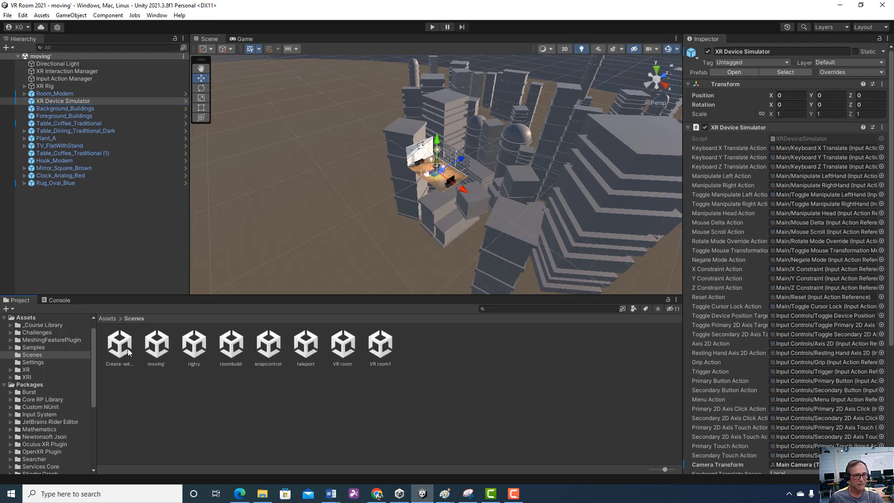
double_click(120, 344)
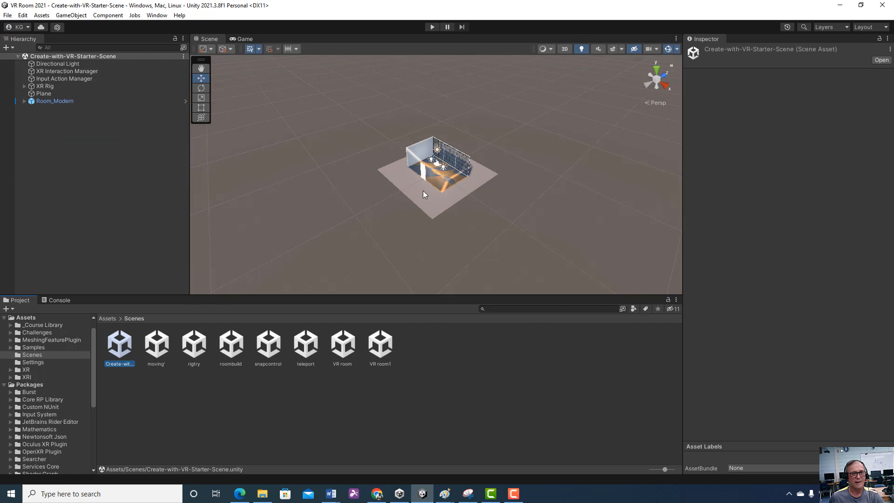
mouse_move(471, 177)
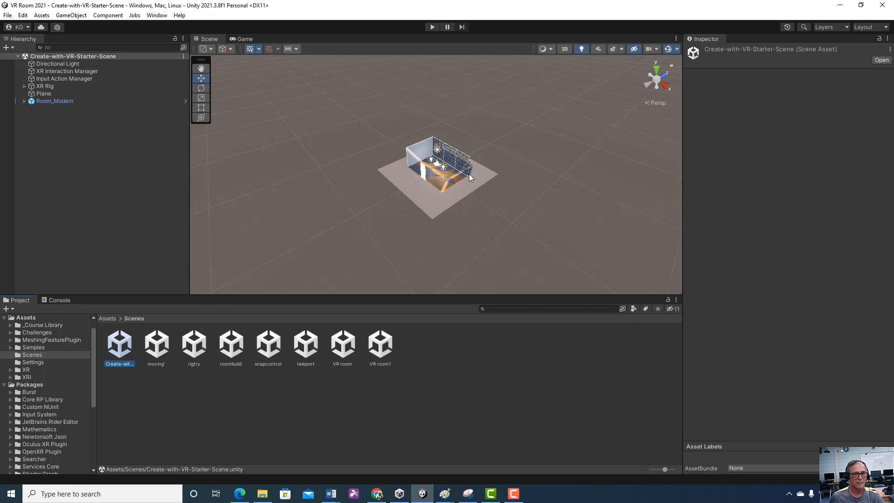
mouse_move(466, 174)
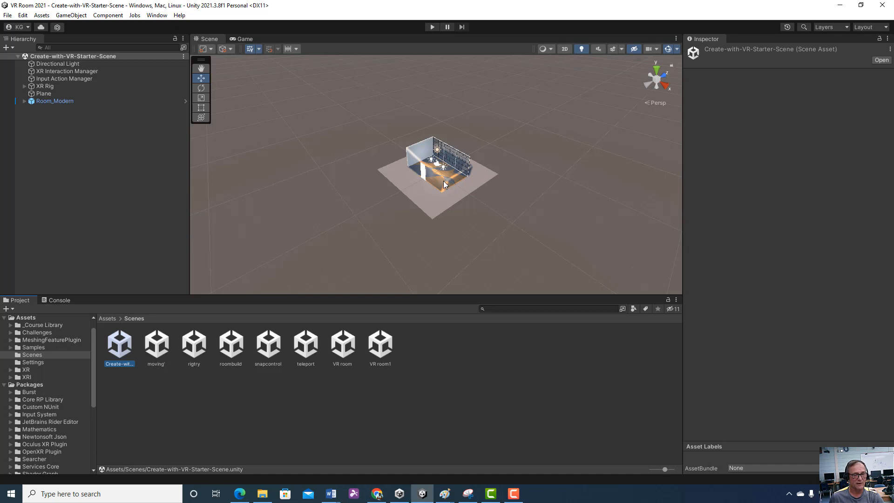
mouse_move(470, 170)
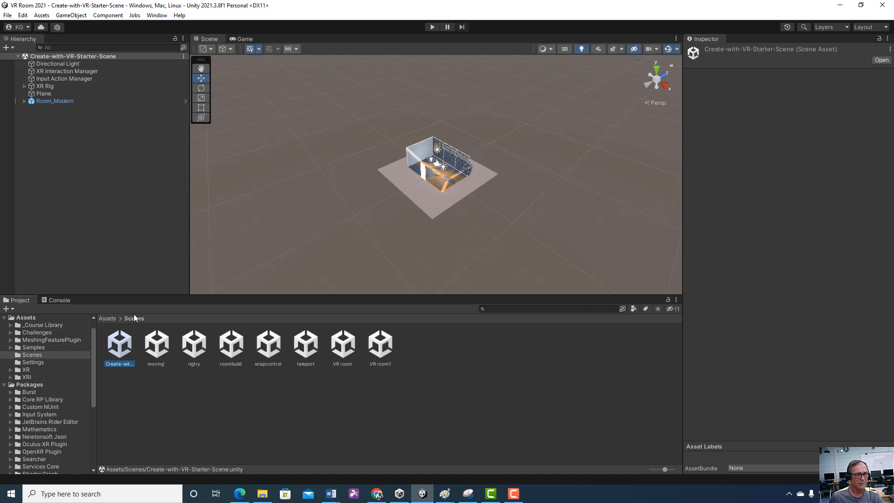
mouse_move(104, 320)
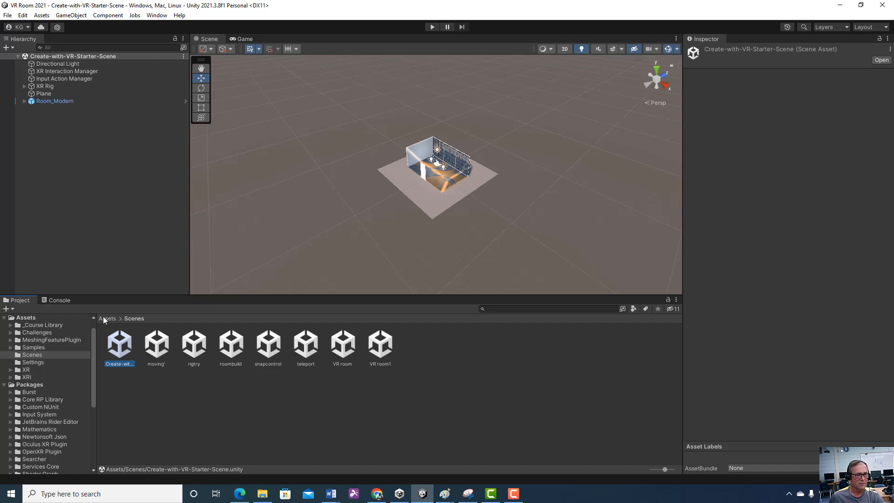
Drag the XR Device Simulator from the XR Interaction Toolkit samples into the room
left_click(33, 347)
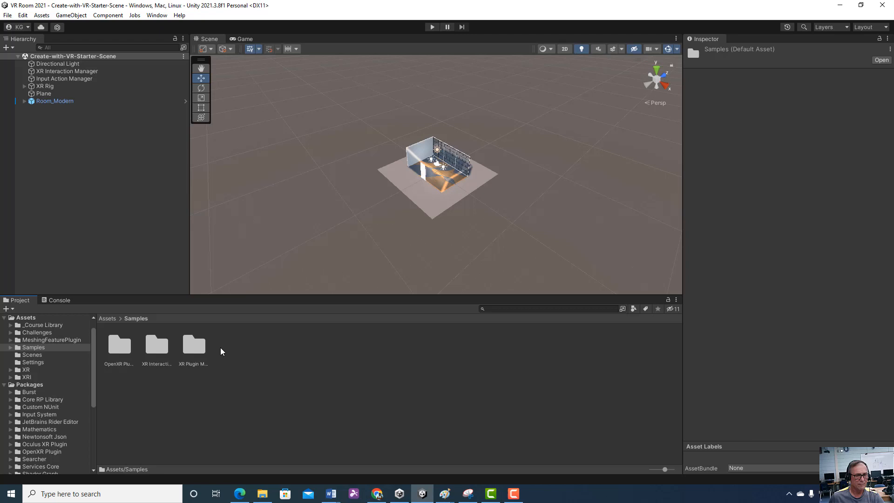
double_click(156, 344)
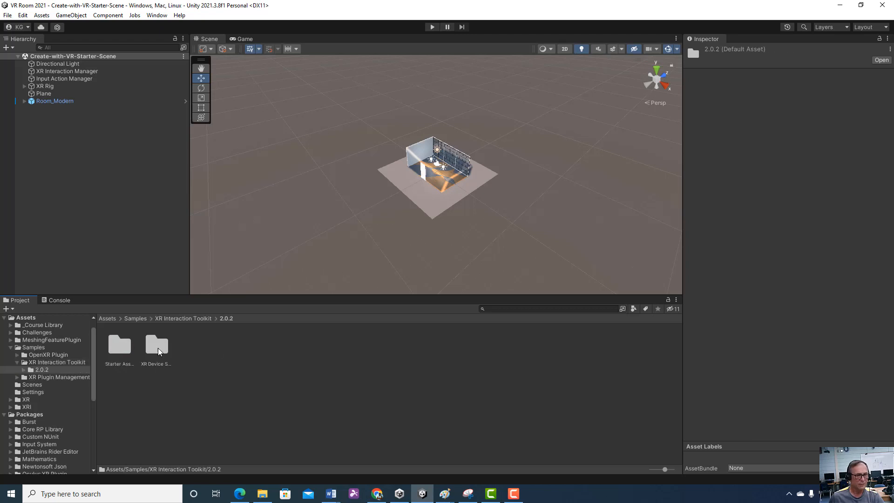
double_click(155, 345)
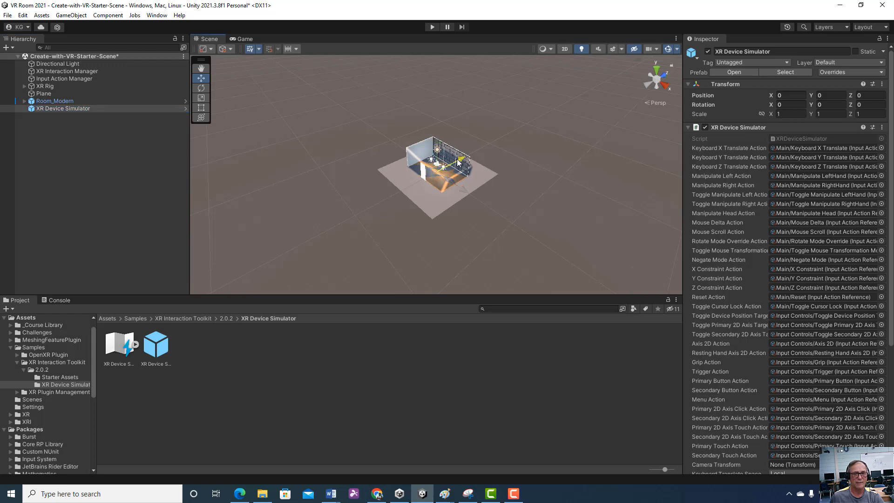
left_click_drag(460, 161, 436, 204)
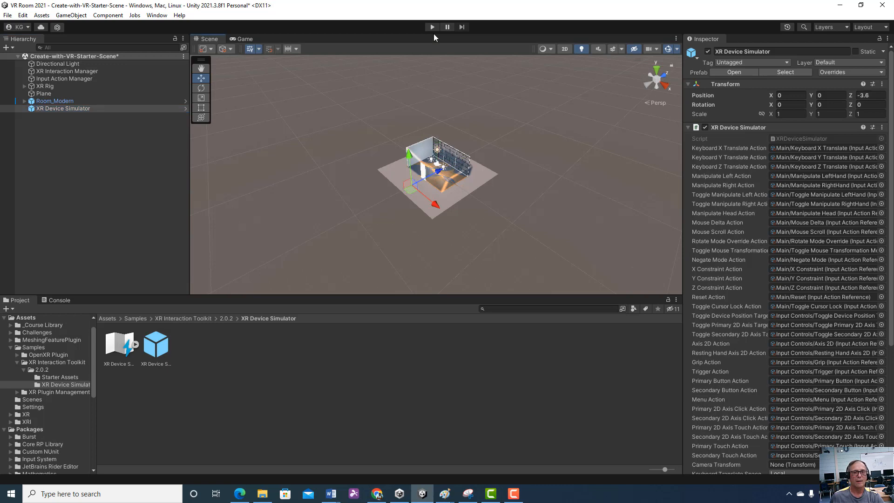
Inspect the XR Device Simulator's input actions and expand the XR Rig
left_click(432, 27)
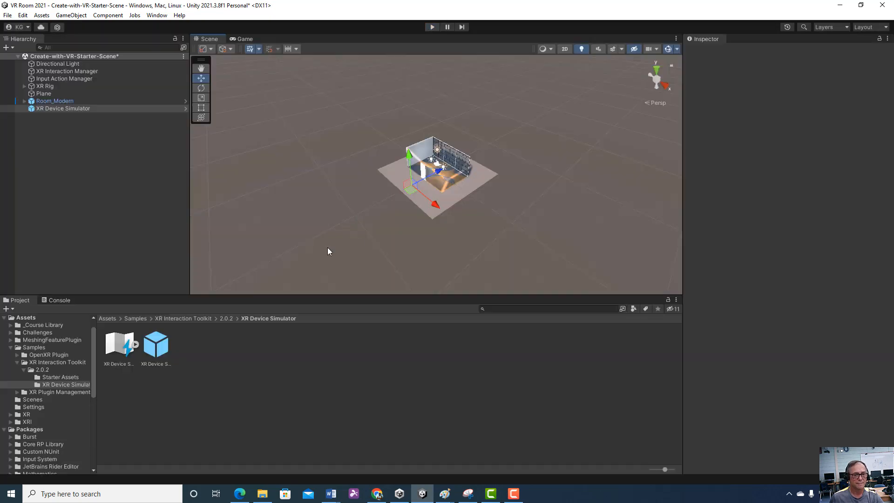
left_click(63, 109)
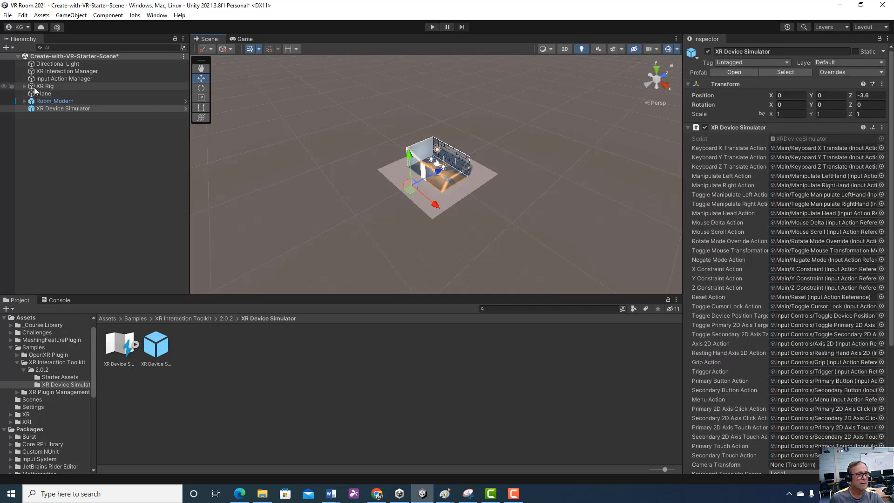
left_click(25, 86)
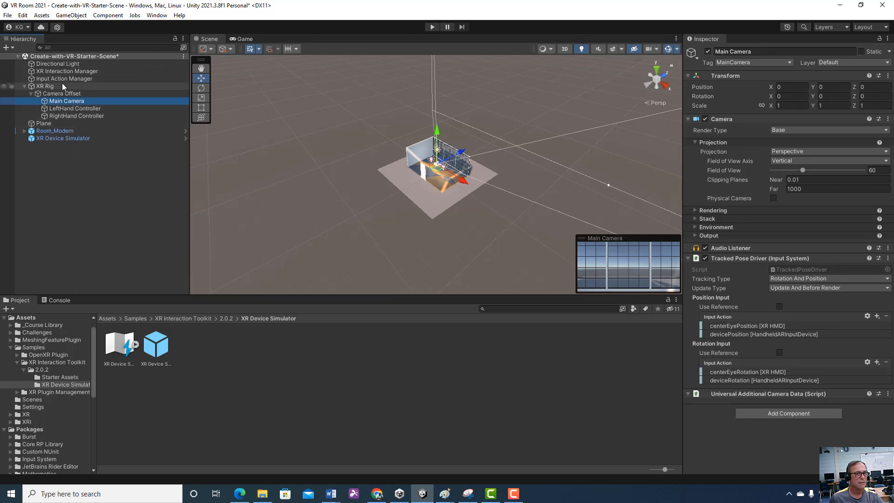
left_click(45, 86)
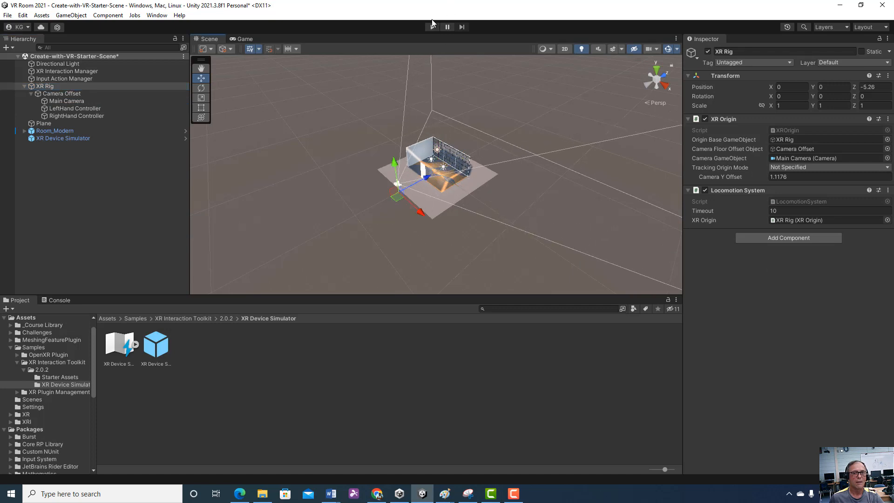
left_click(432, 26)
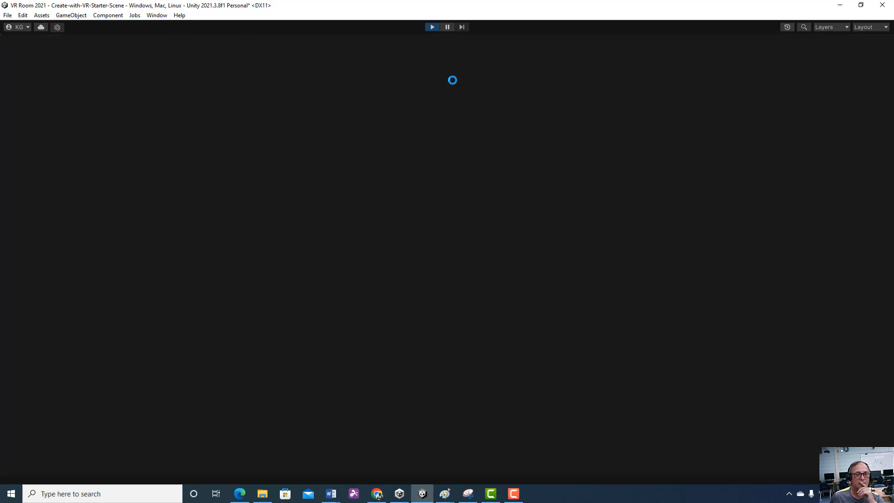
left_click(432, 27)
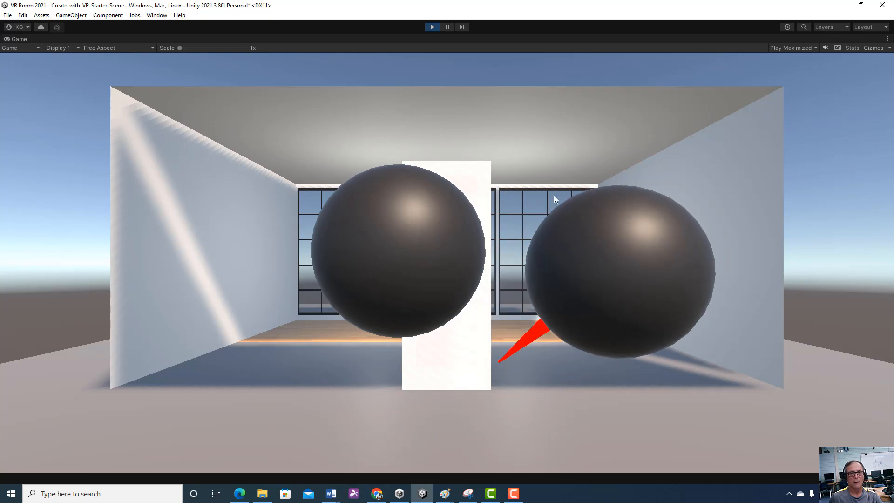
left_click(432, 27)
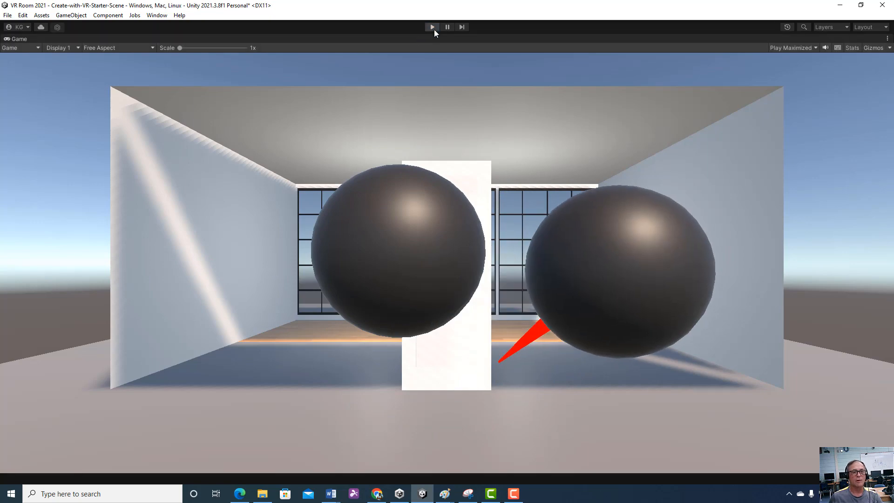
left_click(432, 27)
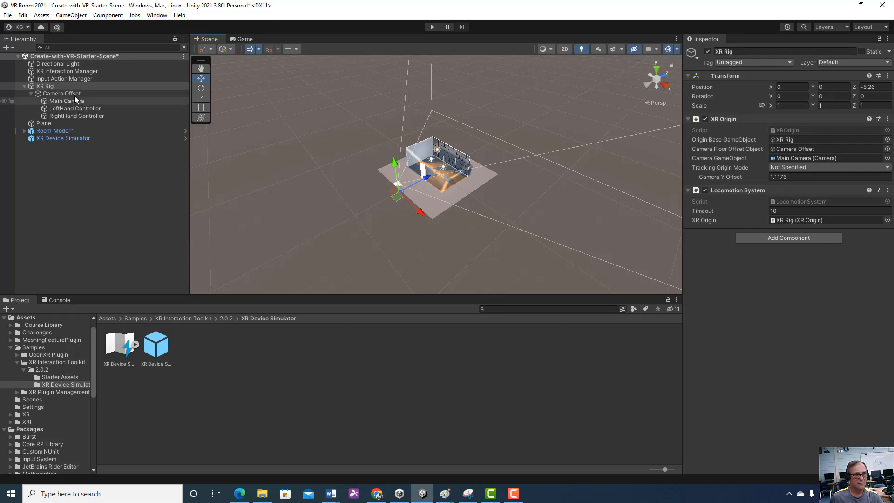
Inspect the Main Camera's tracked pose settings, then view the project's Scenes folder
left_click(66, 101)
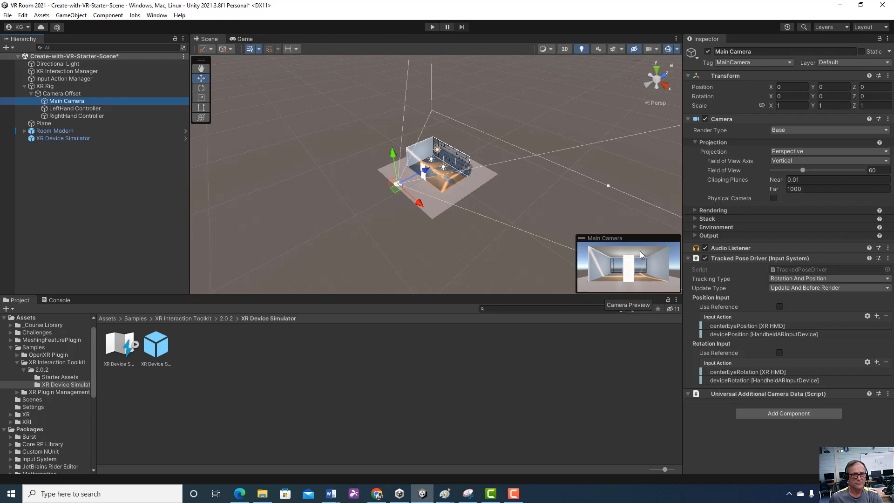
mouse_move(449, 150)
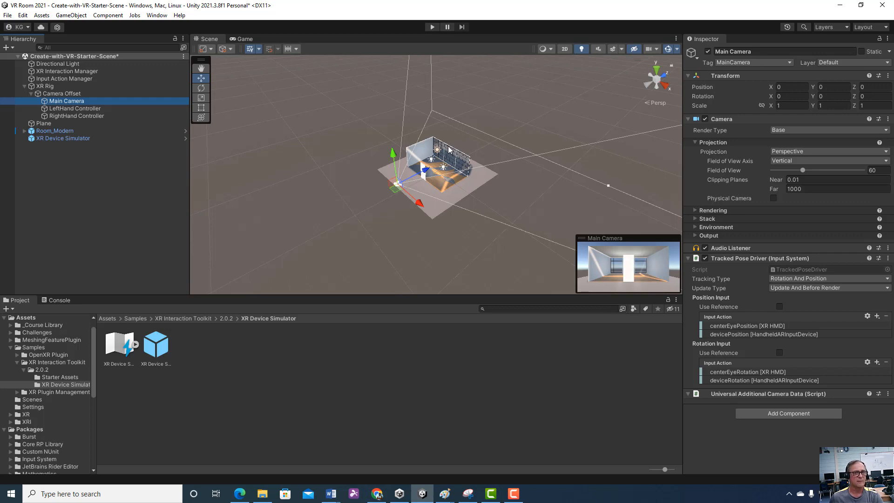
mouse_move(153, 59)
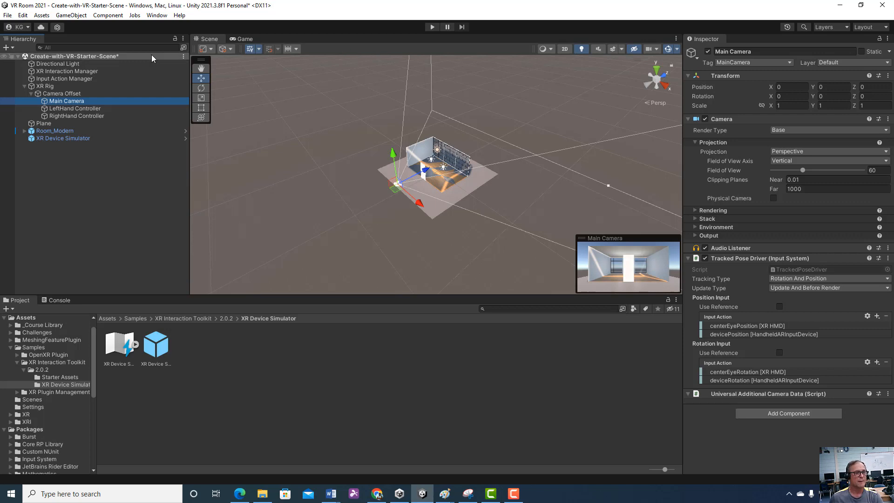
left_click(106, 318)
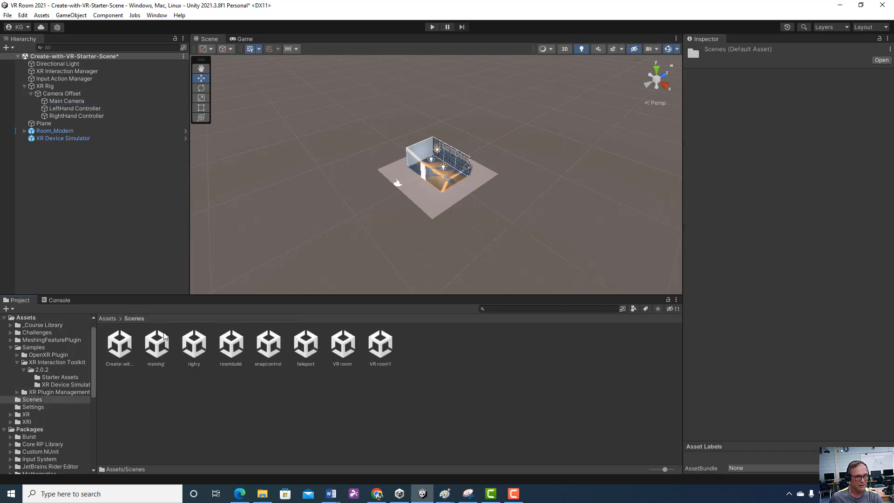
Open the moving' scene, choosing Don't Save for the starter scene's changes
double_click(156, 345)
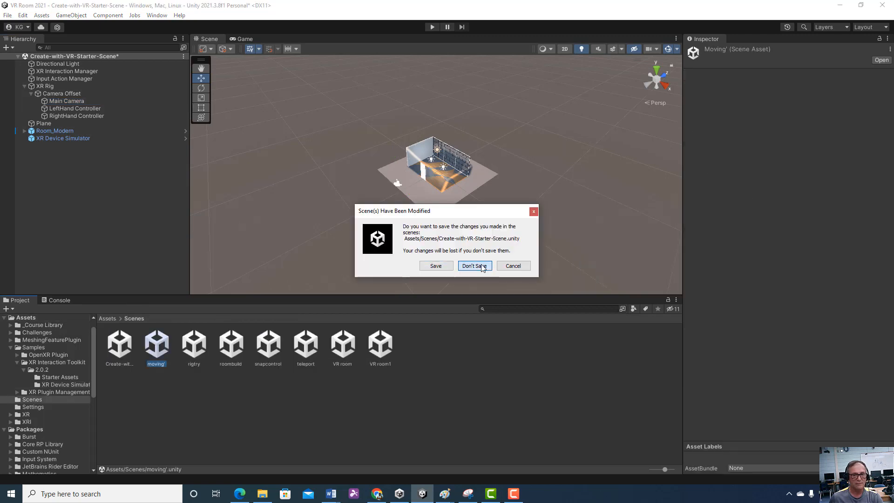
left_click(473, 266)
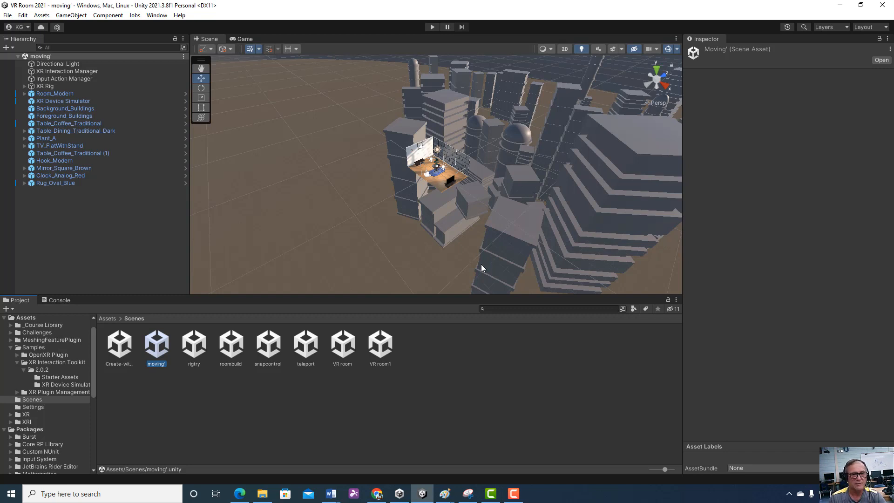
mouse_move(330, 198)
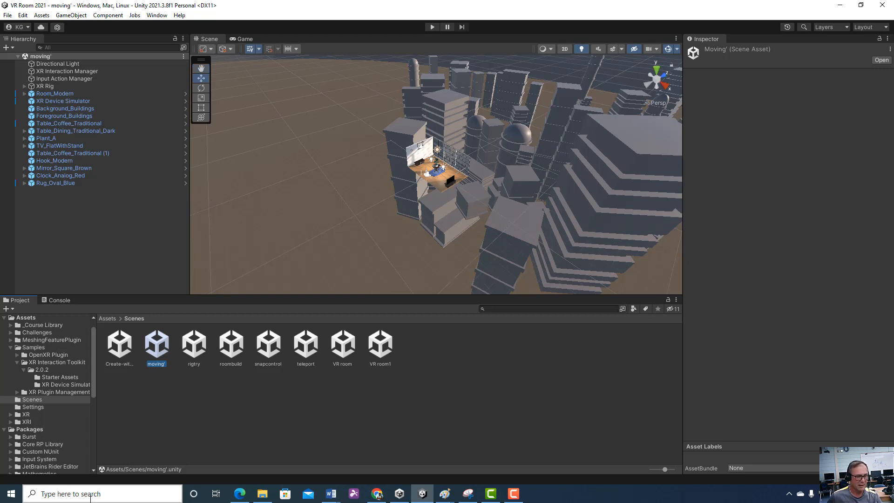
type("pa")
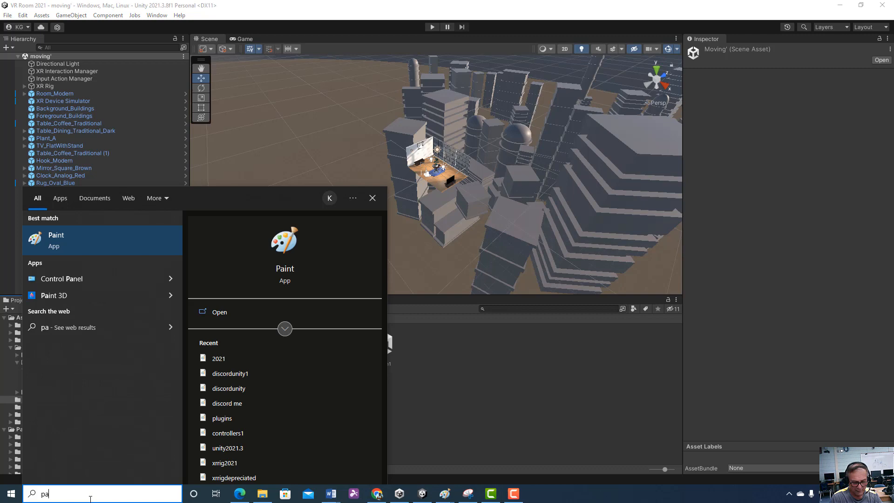
left_click(372, 198)
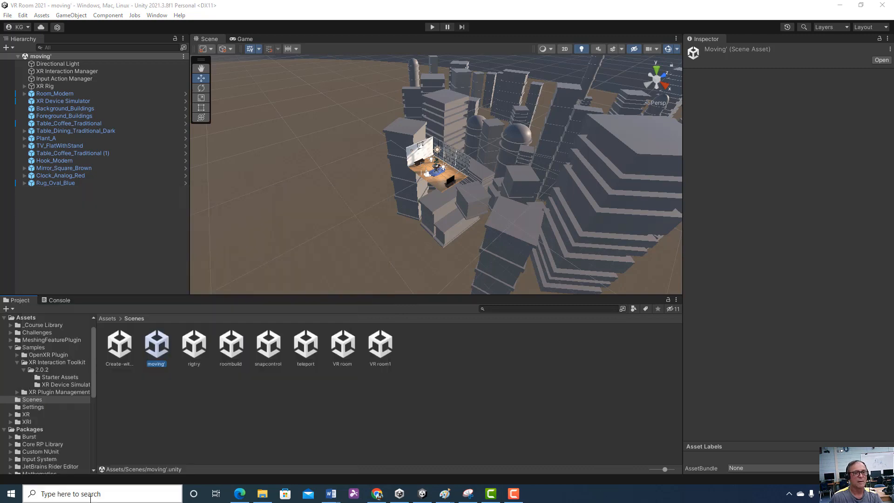
left_click(444, 493)
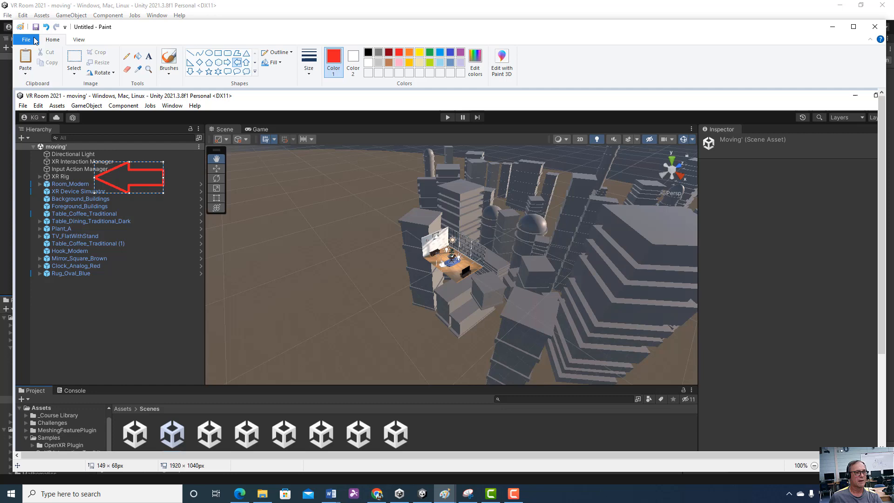
left_click(26, 39)
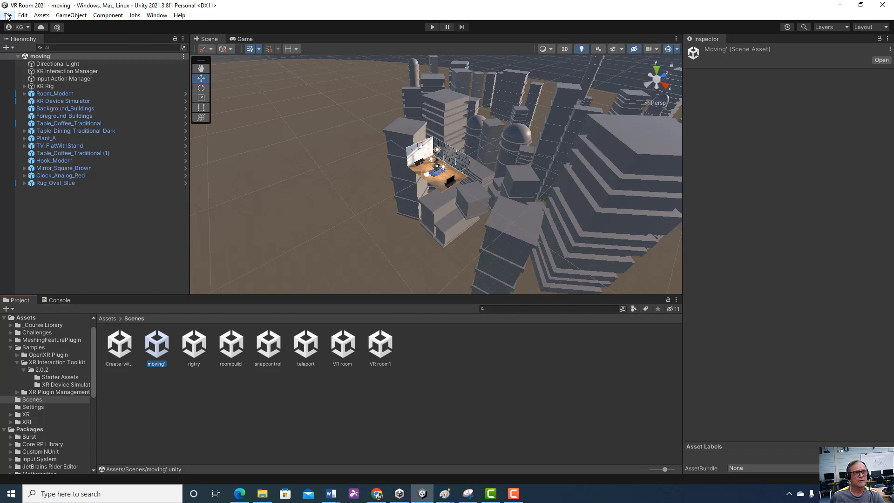
left_click(8, 15)
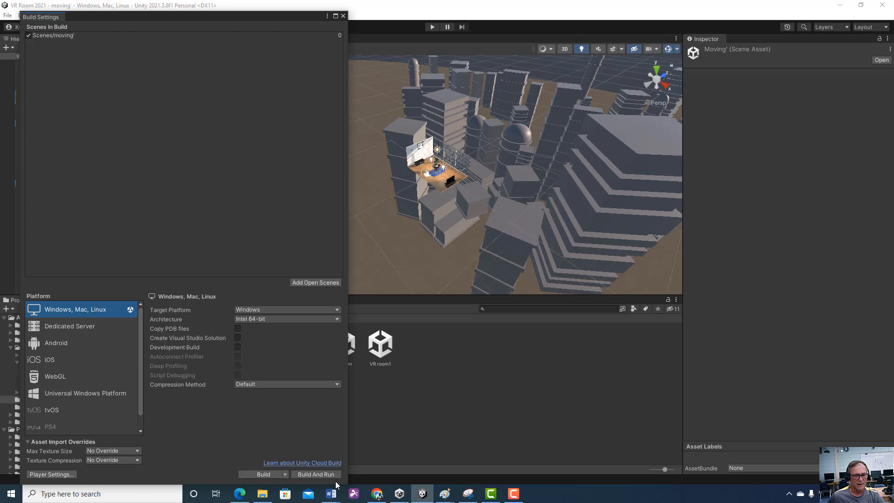
mouse_move(147, 88)
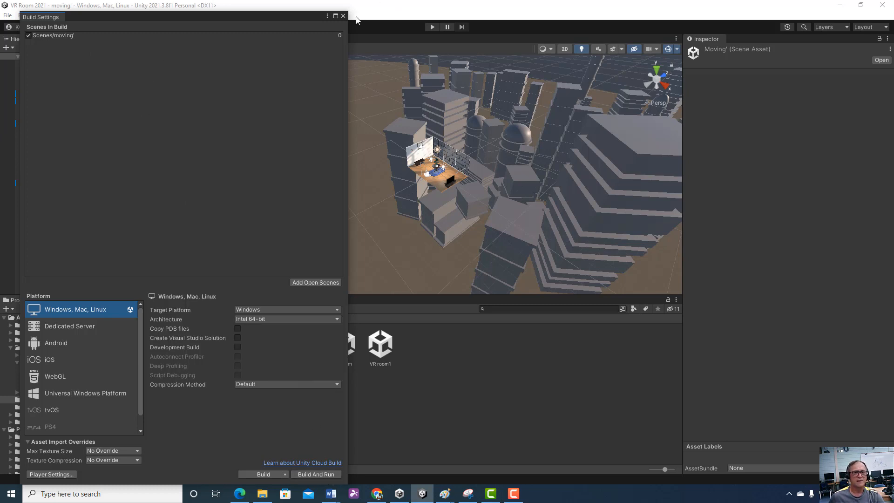
left_click(342, 15)
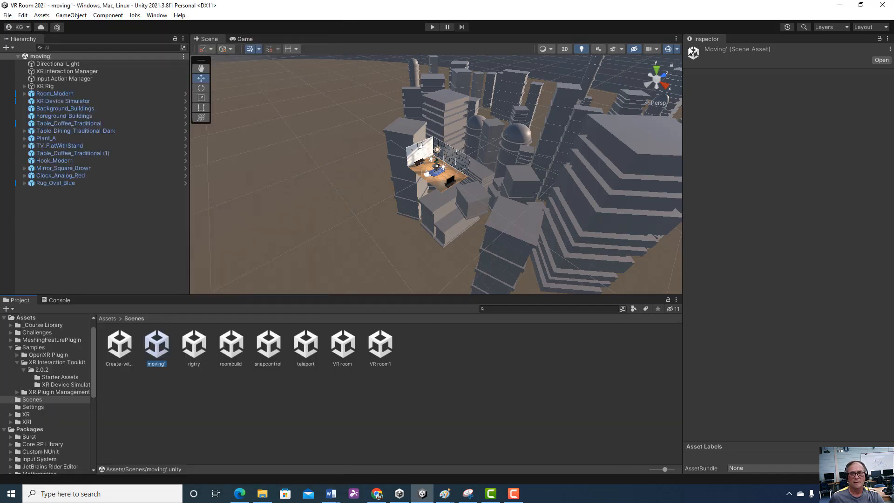
mouse_move(192, 50)
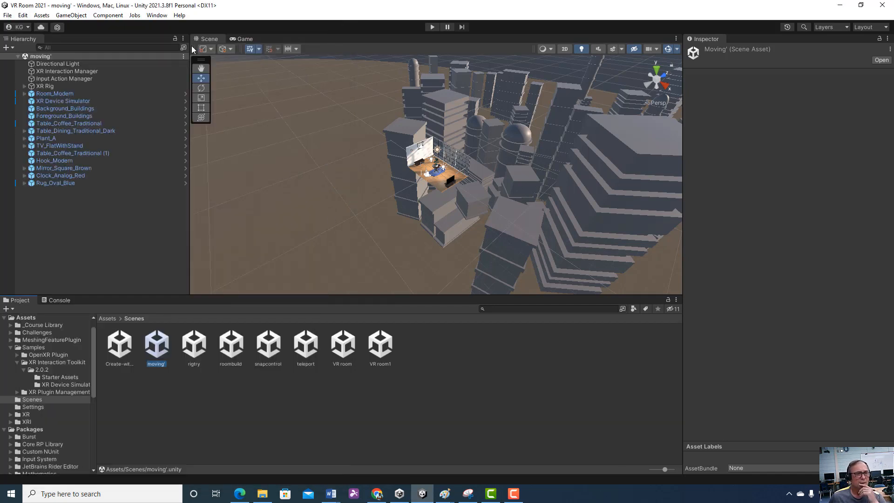
left_click(7, 15)
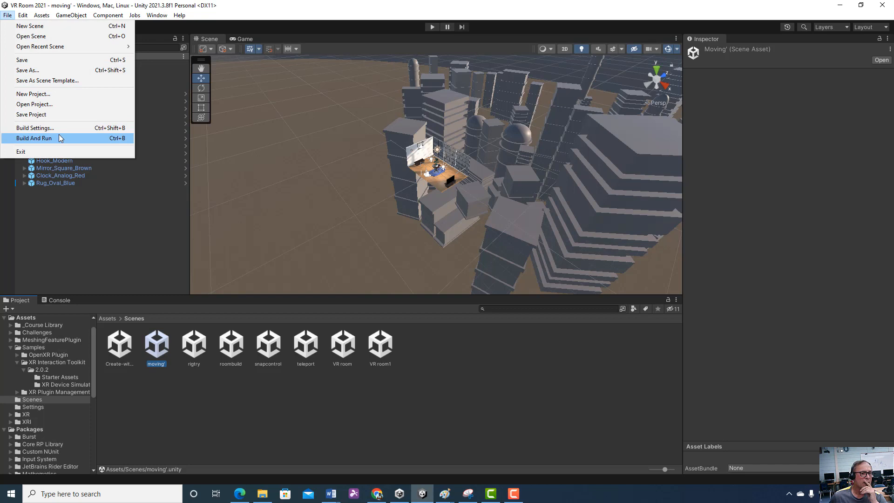
mouse_move(34, 127)
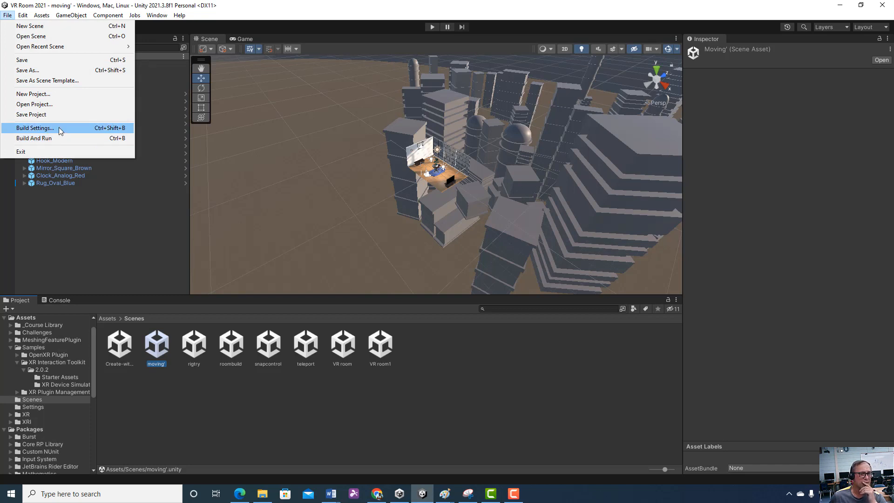
left_click(33, 128)
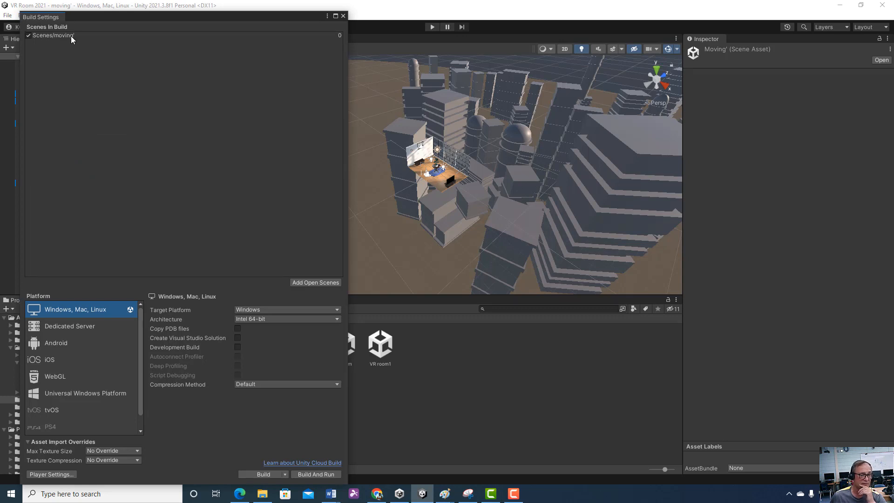
mouse_move(101, 110)
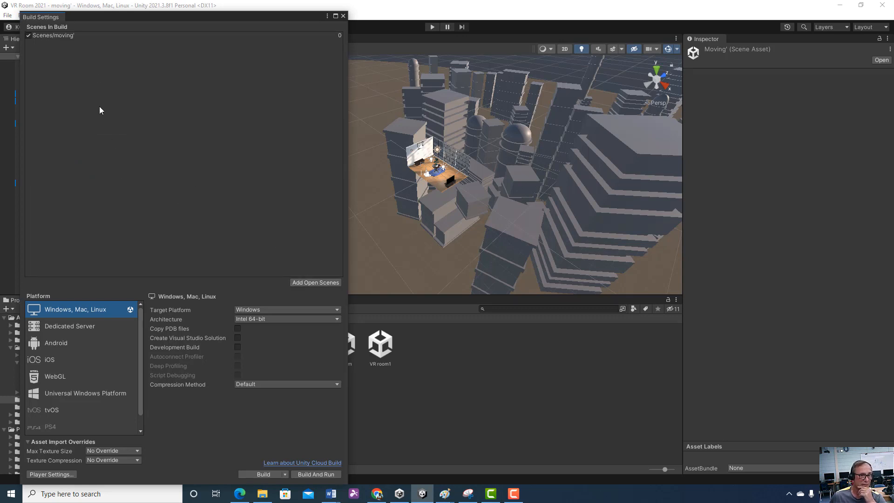
mouse_move(342, 23)
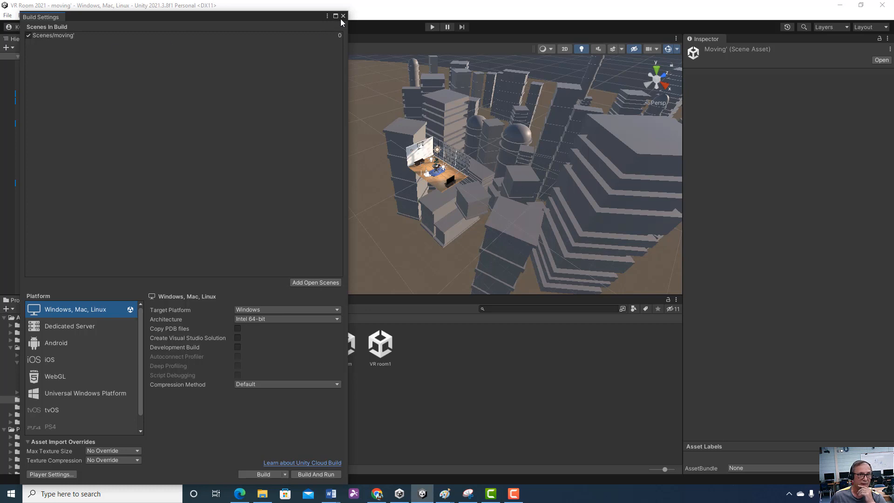
left_click(343, 16)
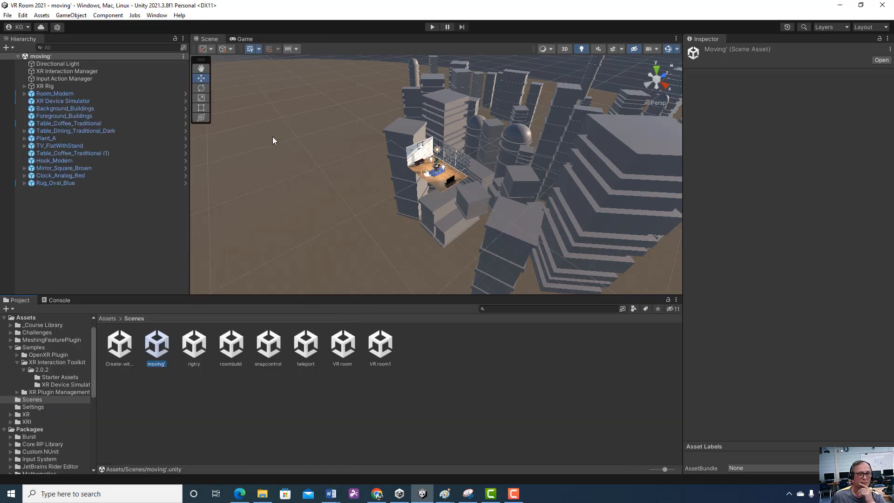